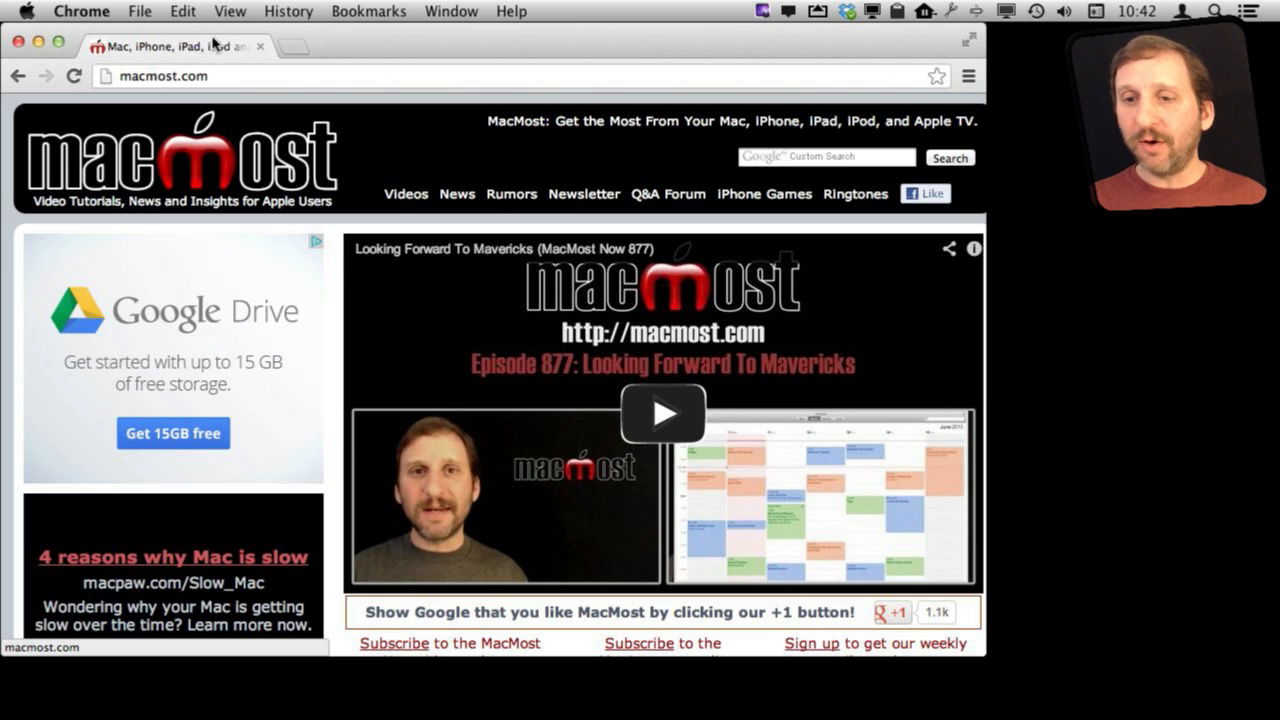
# Step: Show the MacMost page full screen in presentation mode
pyautogui.click(230, 12)
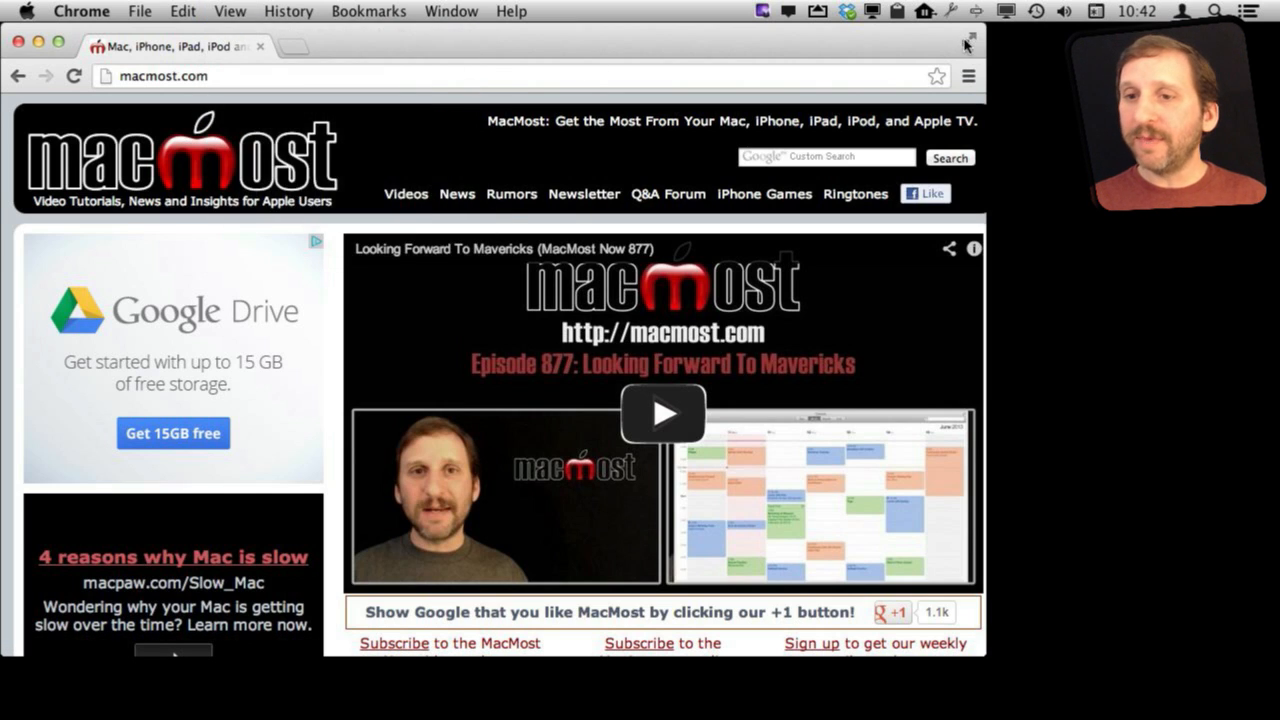
pyautogui.click(230, 12)
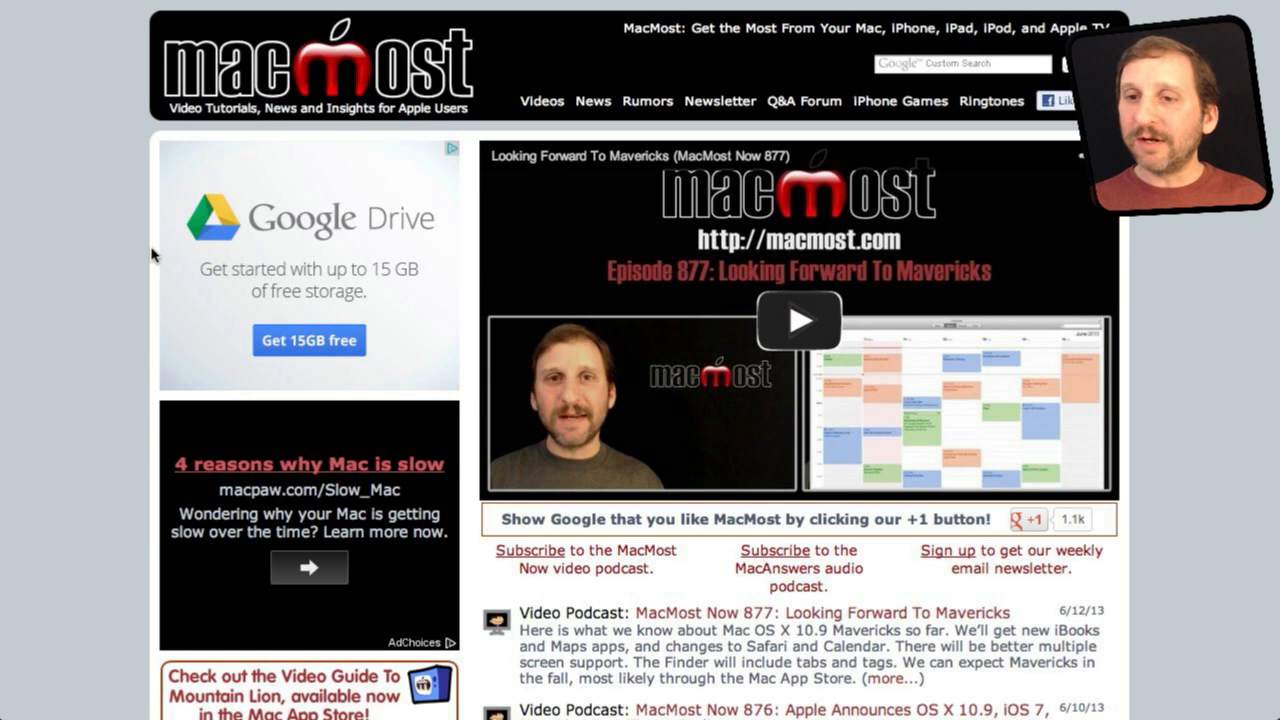
pyautogui.moveTo(444, 408)
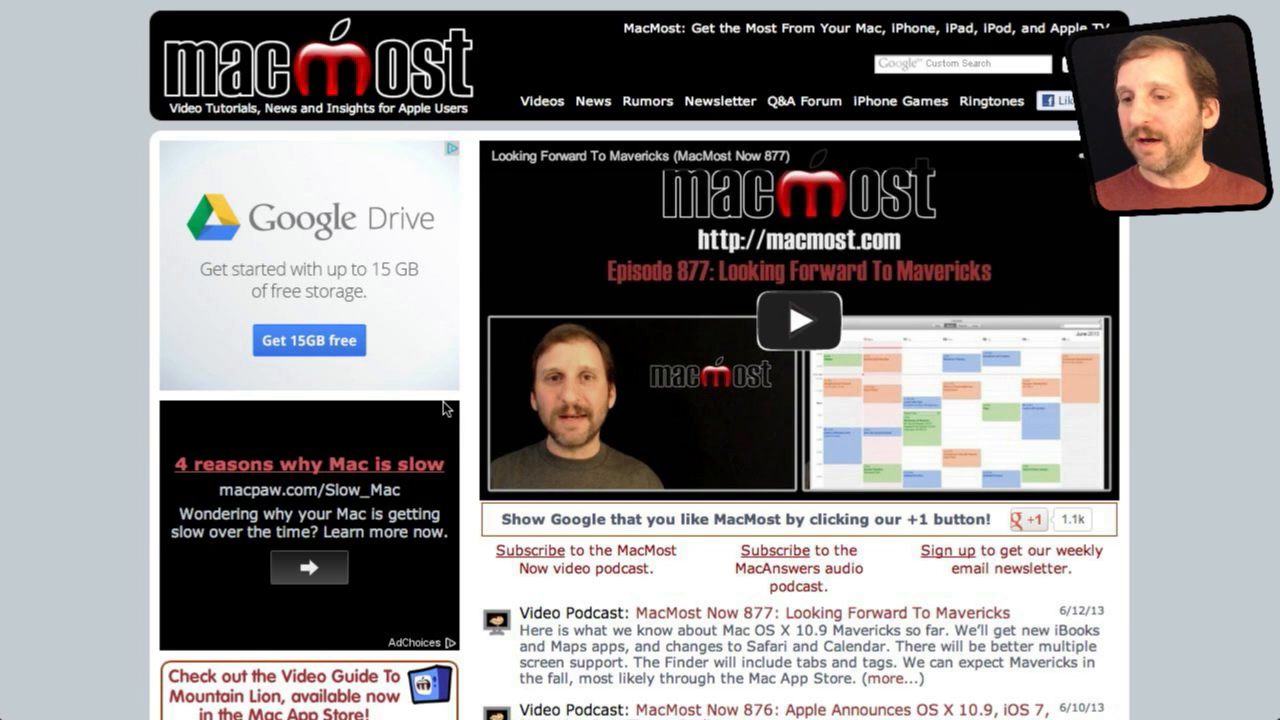
pyautogui.moveTo(172, 404)
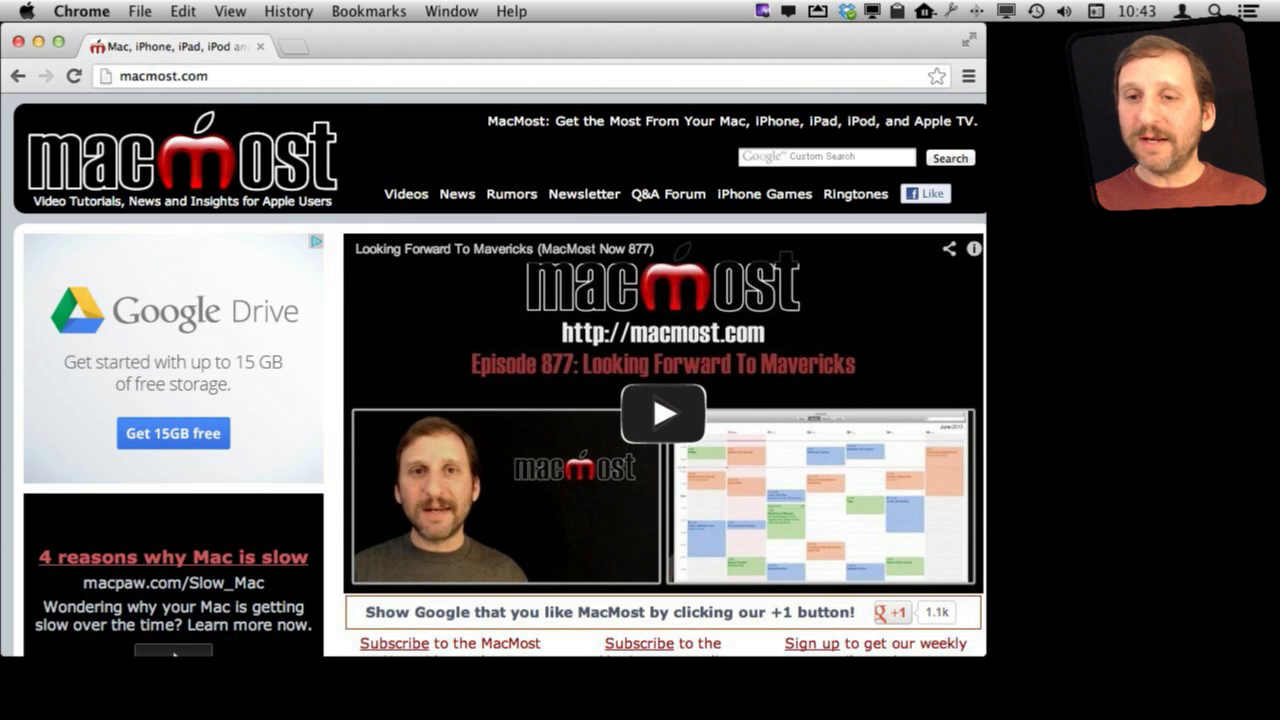
pyautogui.click(140, 12)
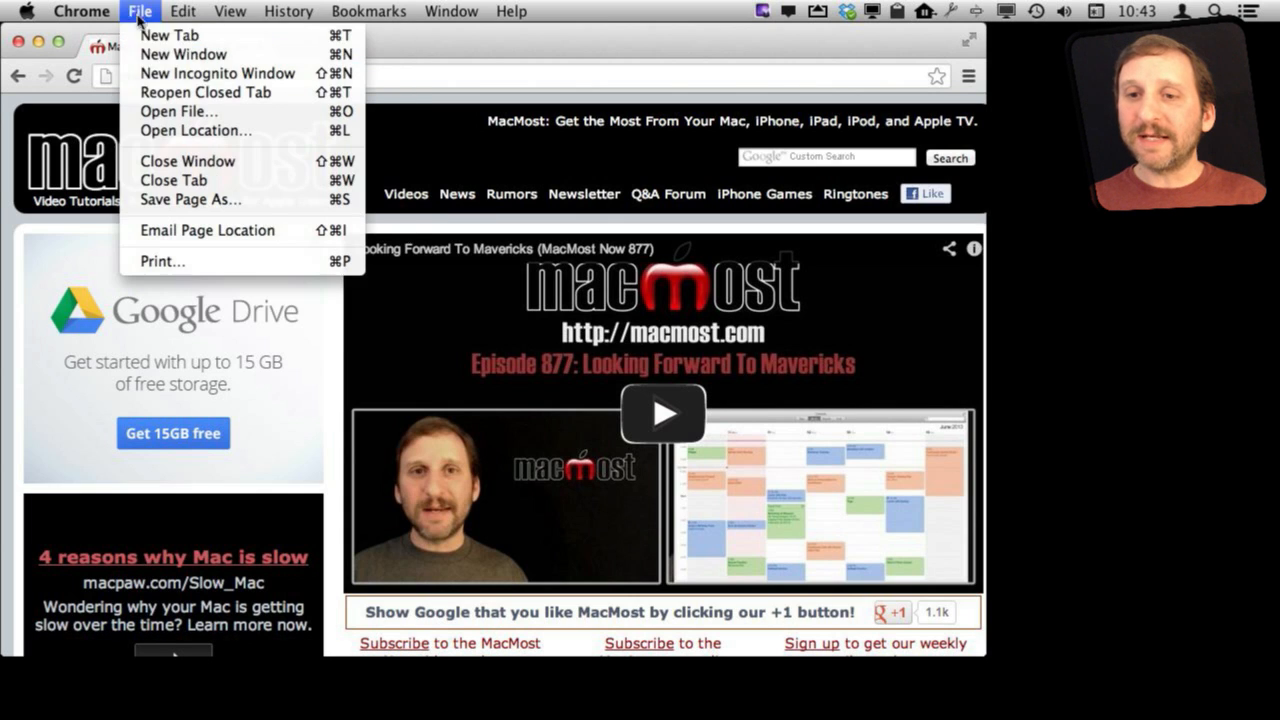
pyautogui.click(140, 12)
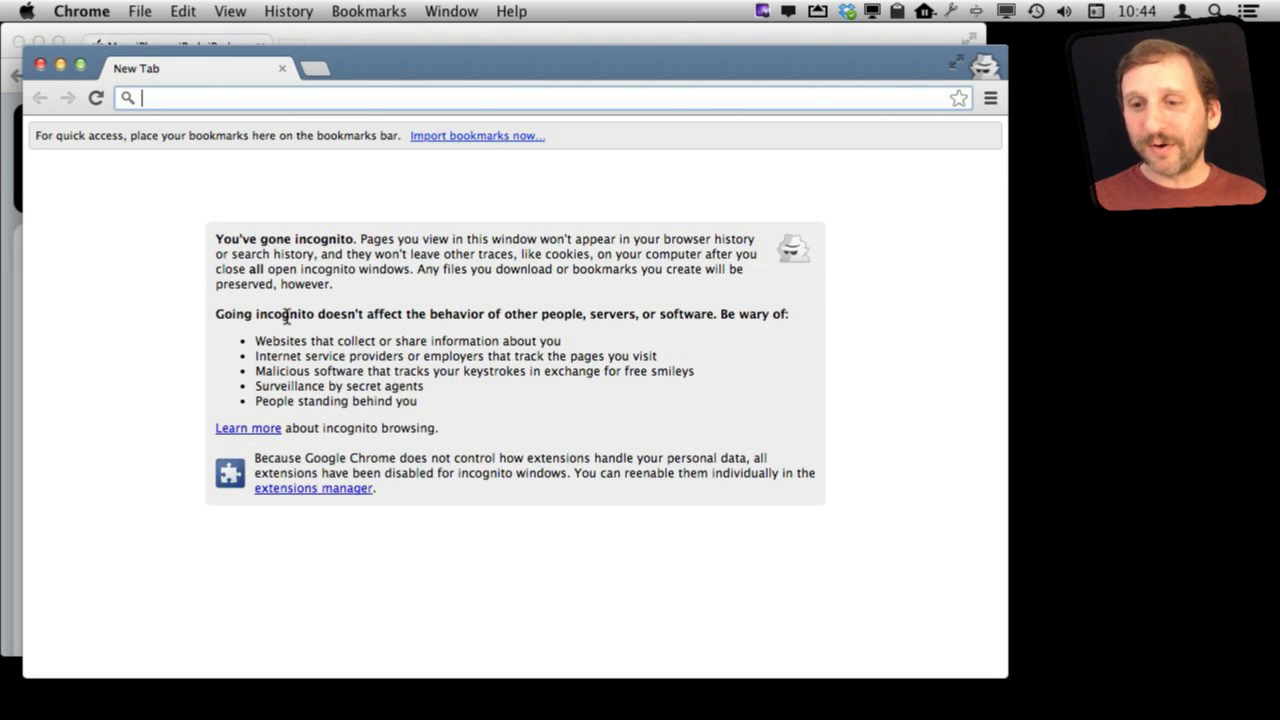
pyautogui.write('www.apple.com/mac/')
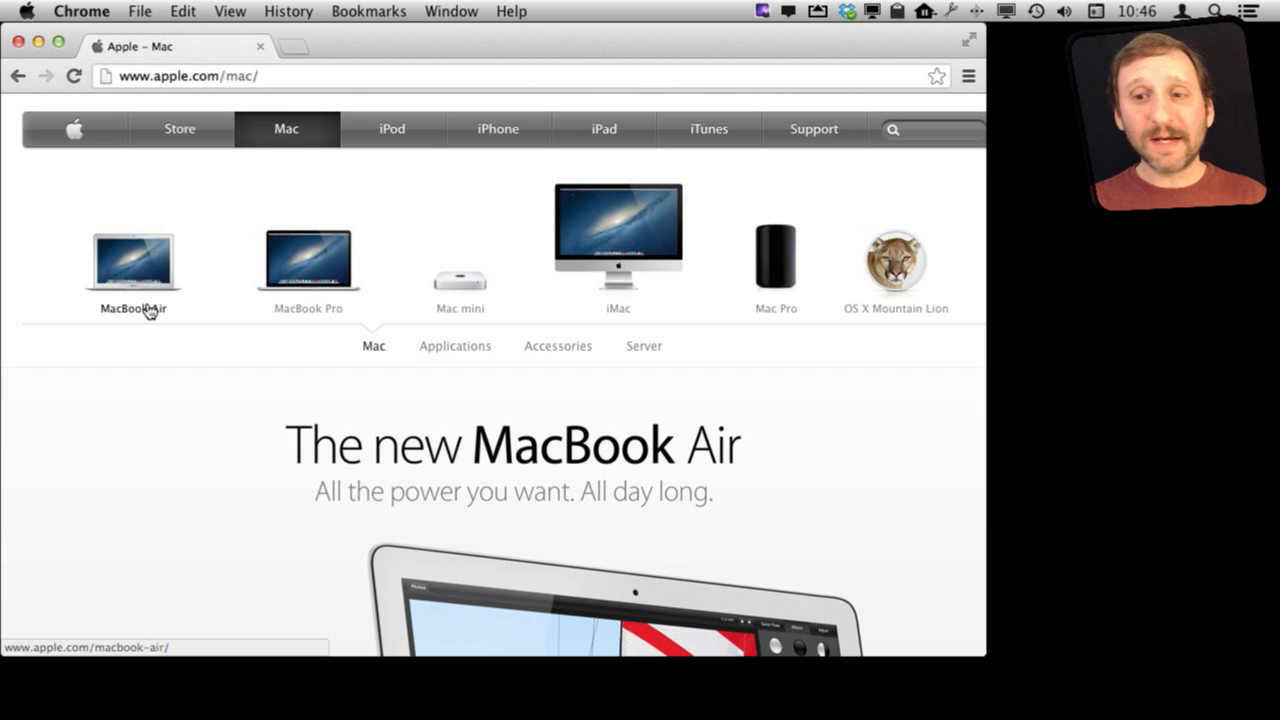
pyautogui.moveTo(108, 86)
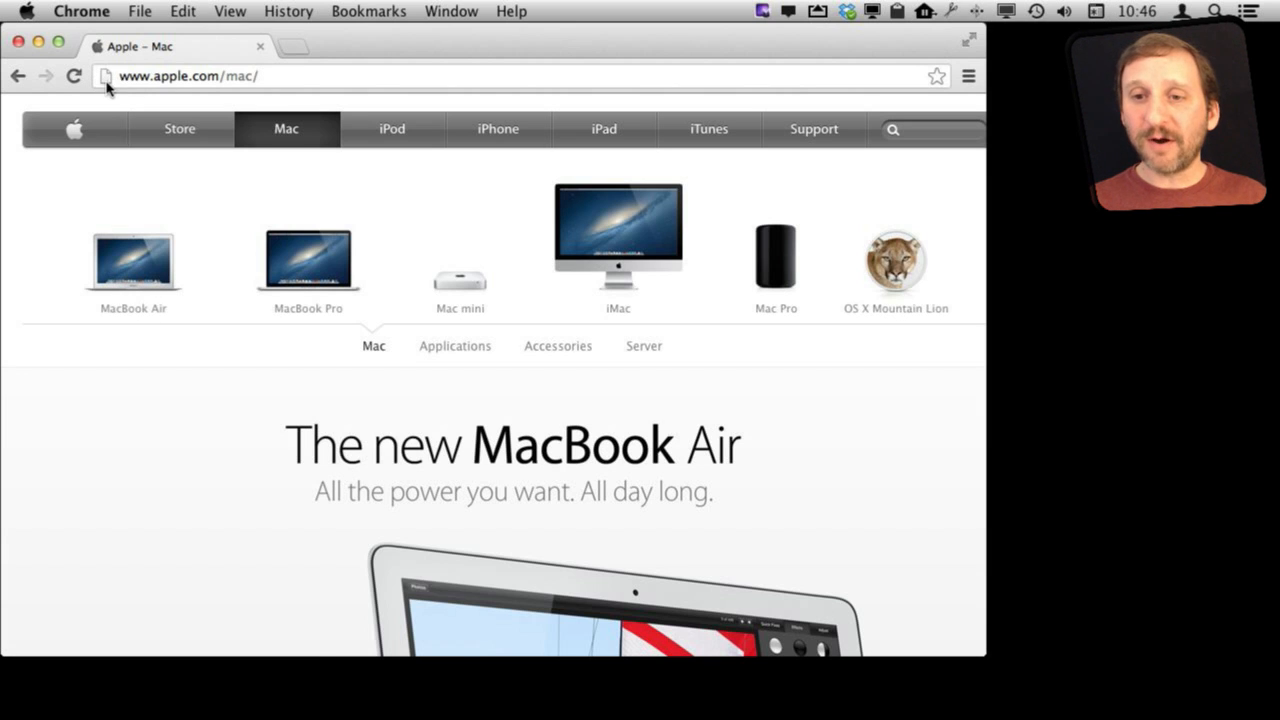
pyautogui.click(104, 76)
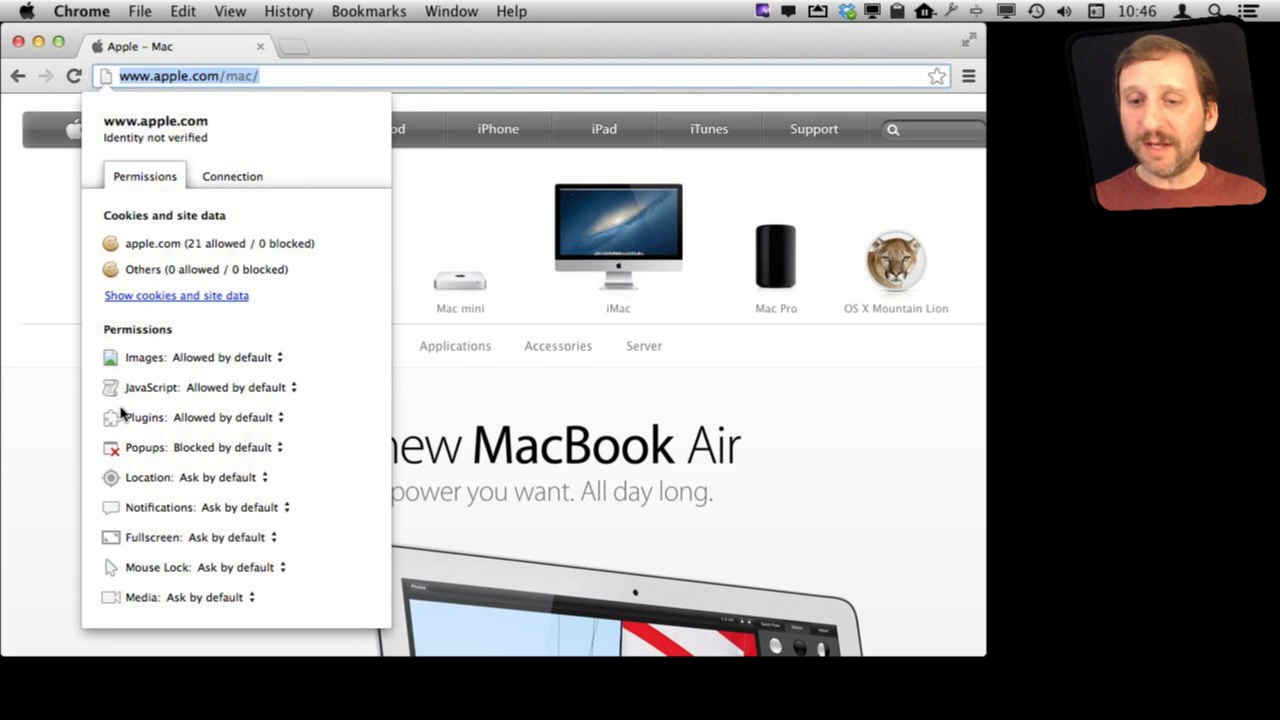
pyautogui.moveTo(160, 222)
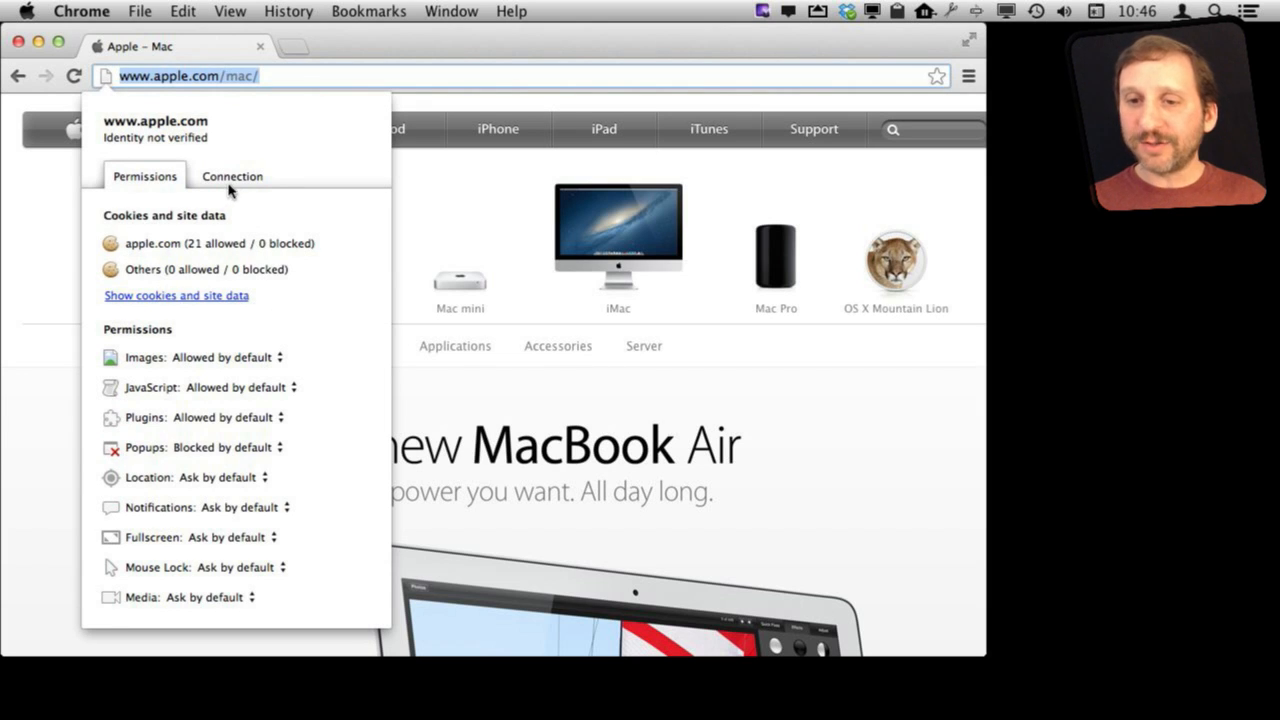
pyautogui.click(232, 176)
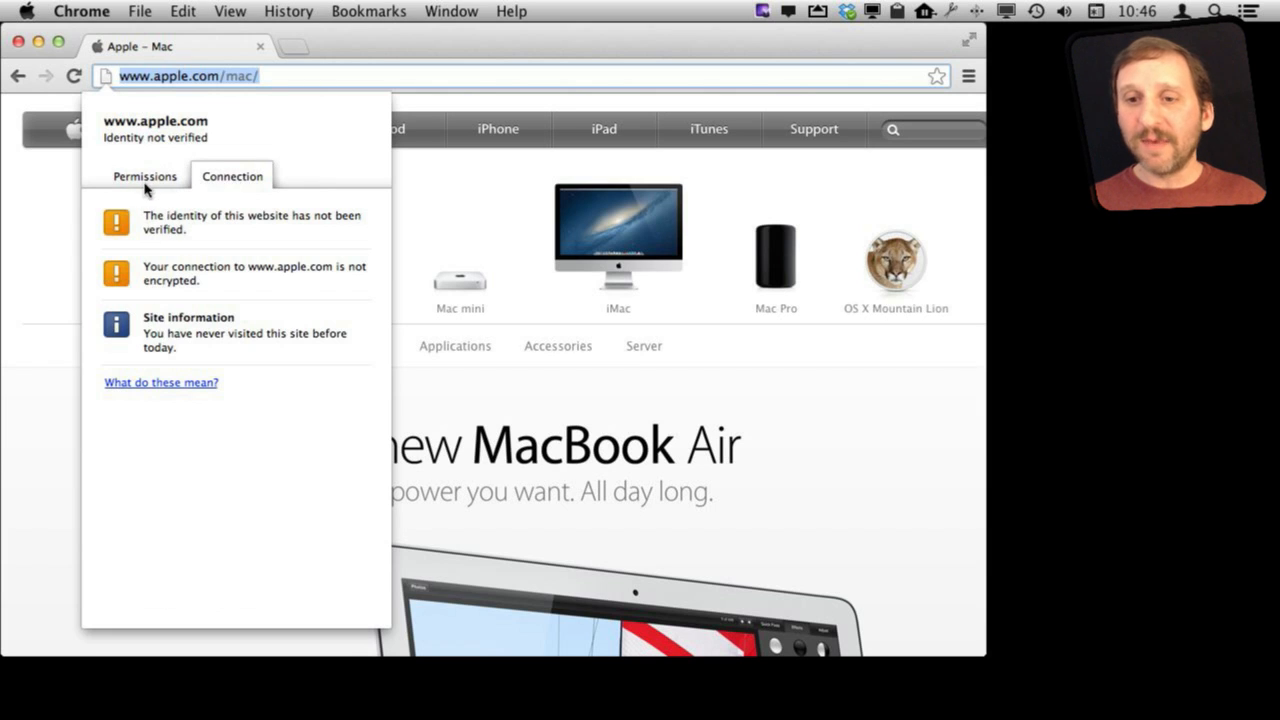
pyautogui.click(144, 176)
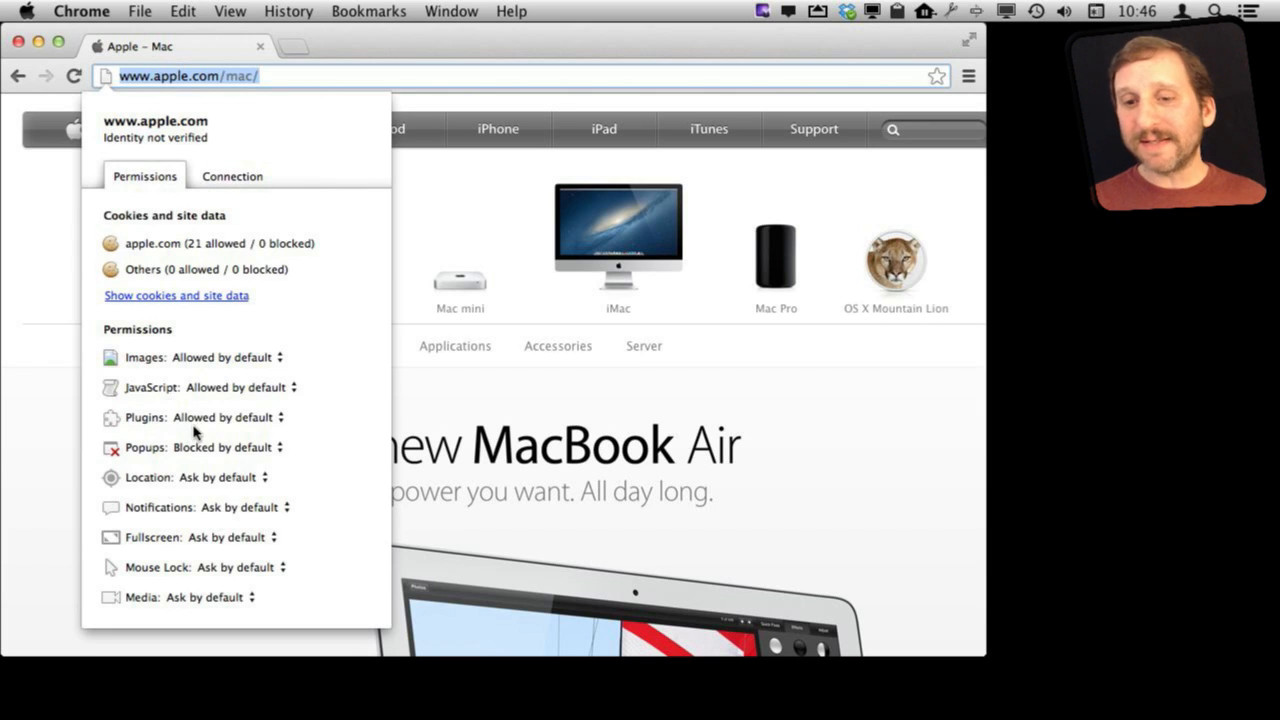
pyautogui.moveTo(190, 388)
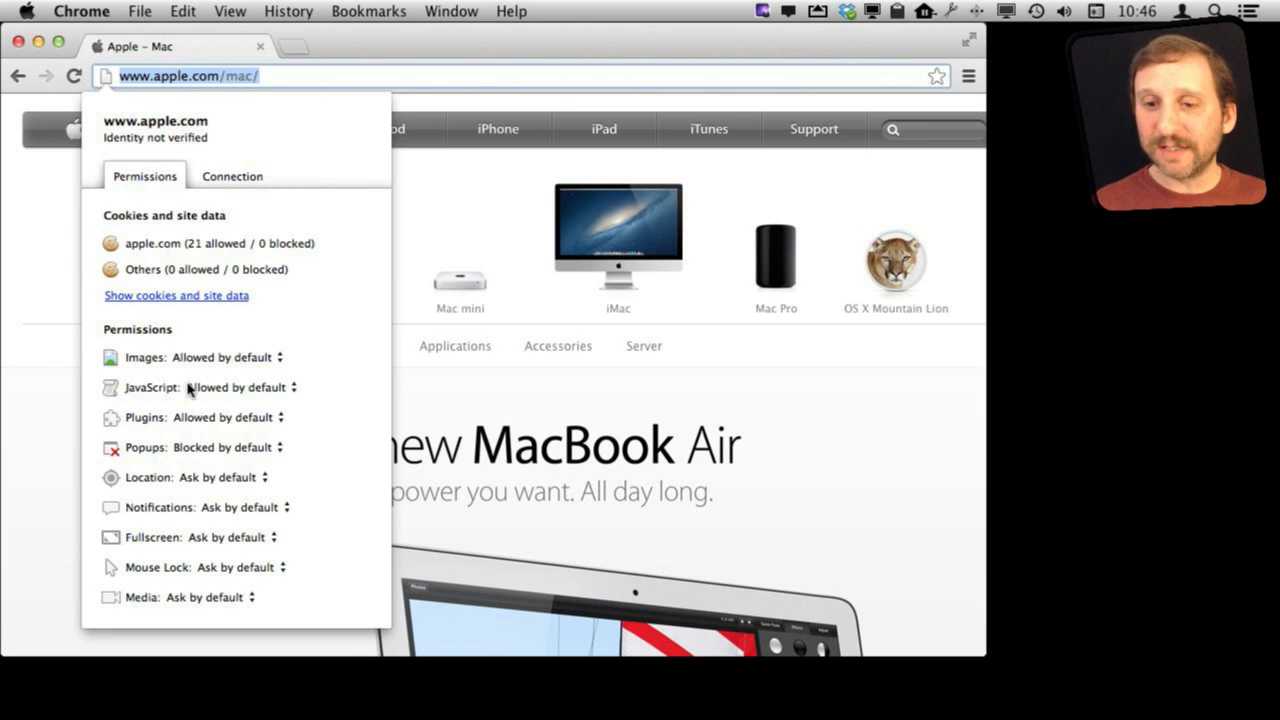
pyautogui.moveTo(196, 450)
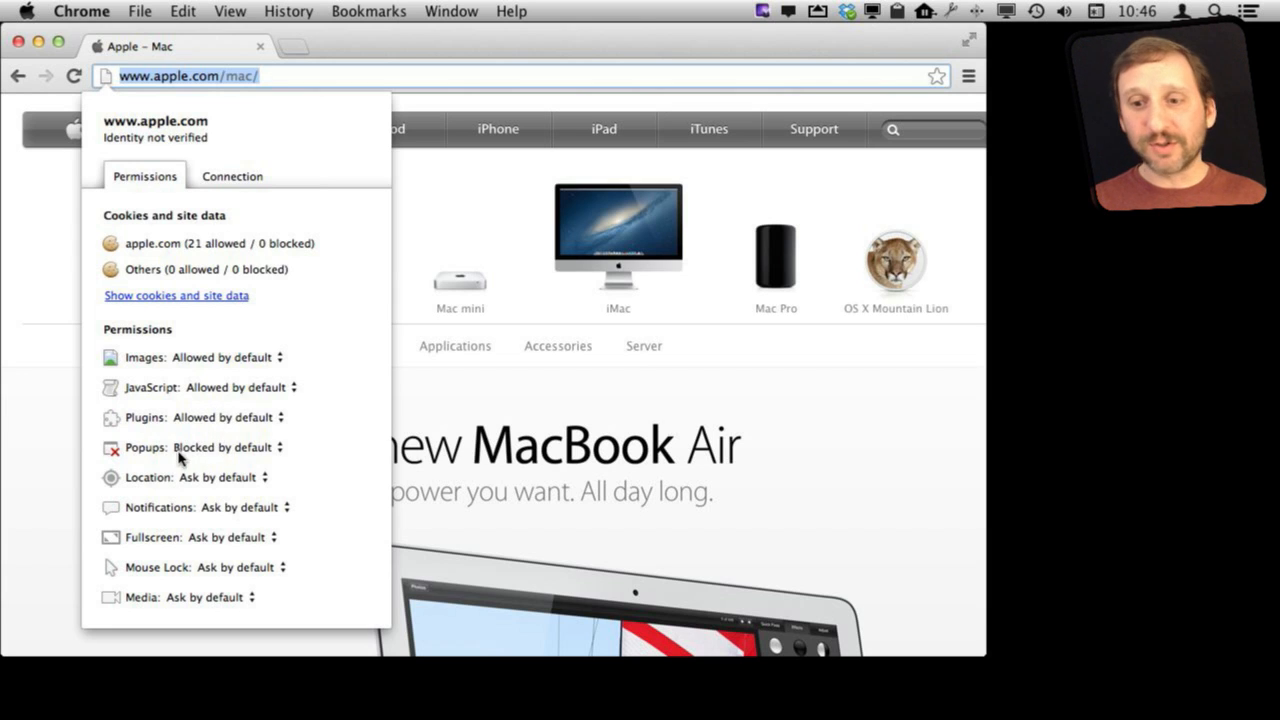
pyautogui.moveTo(200, 456)
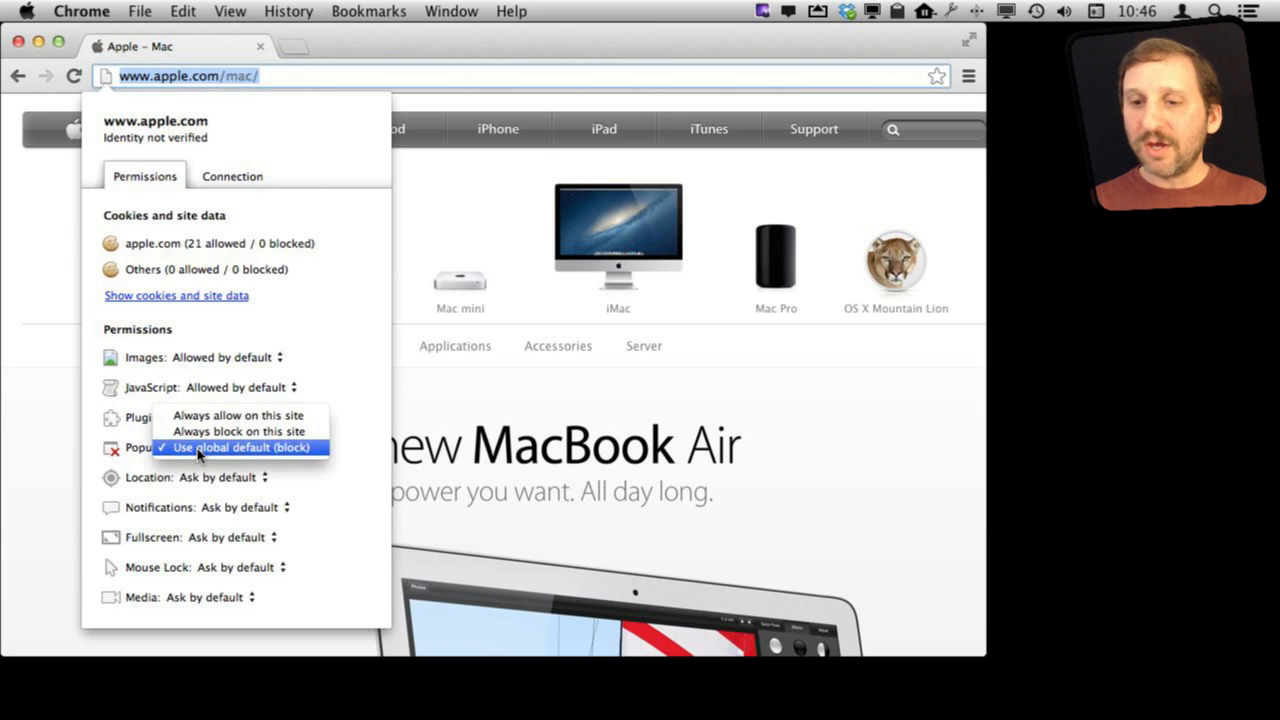
pyautogui.click(240, 448)
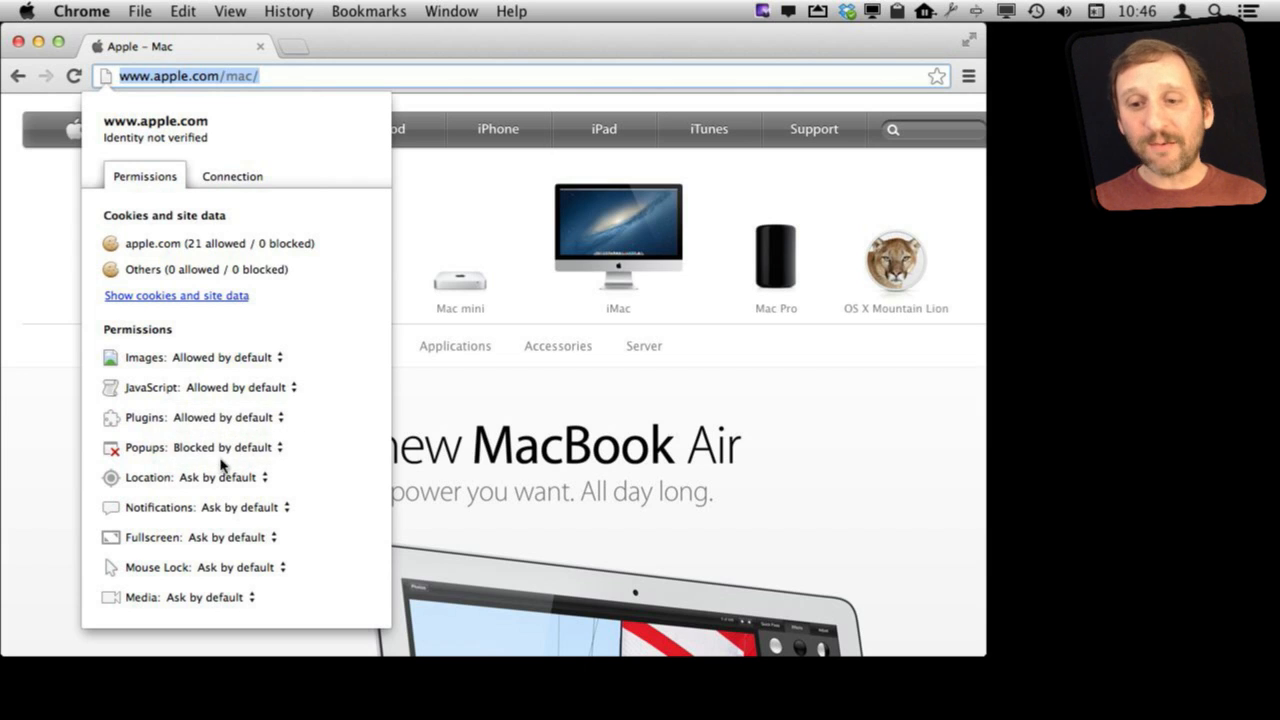
pyautogui.moveTo(204, 418)
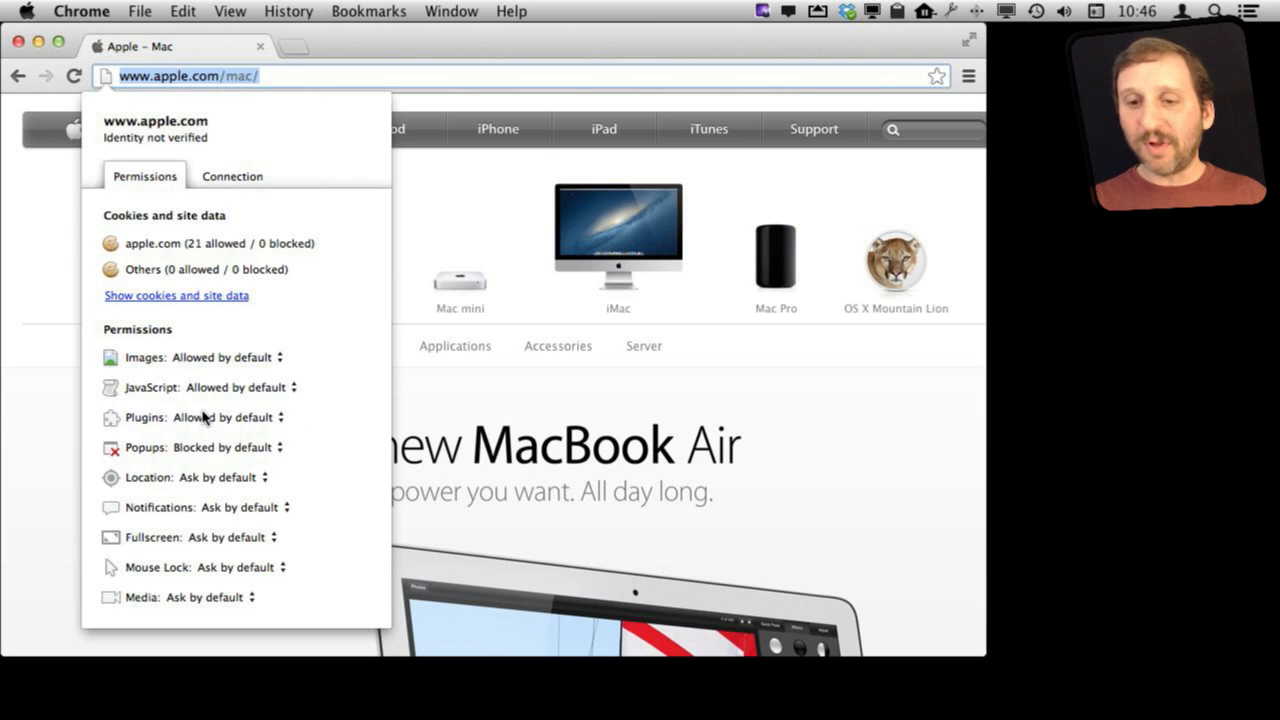
pyautogui.moveTo(200, 488)
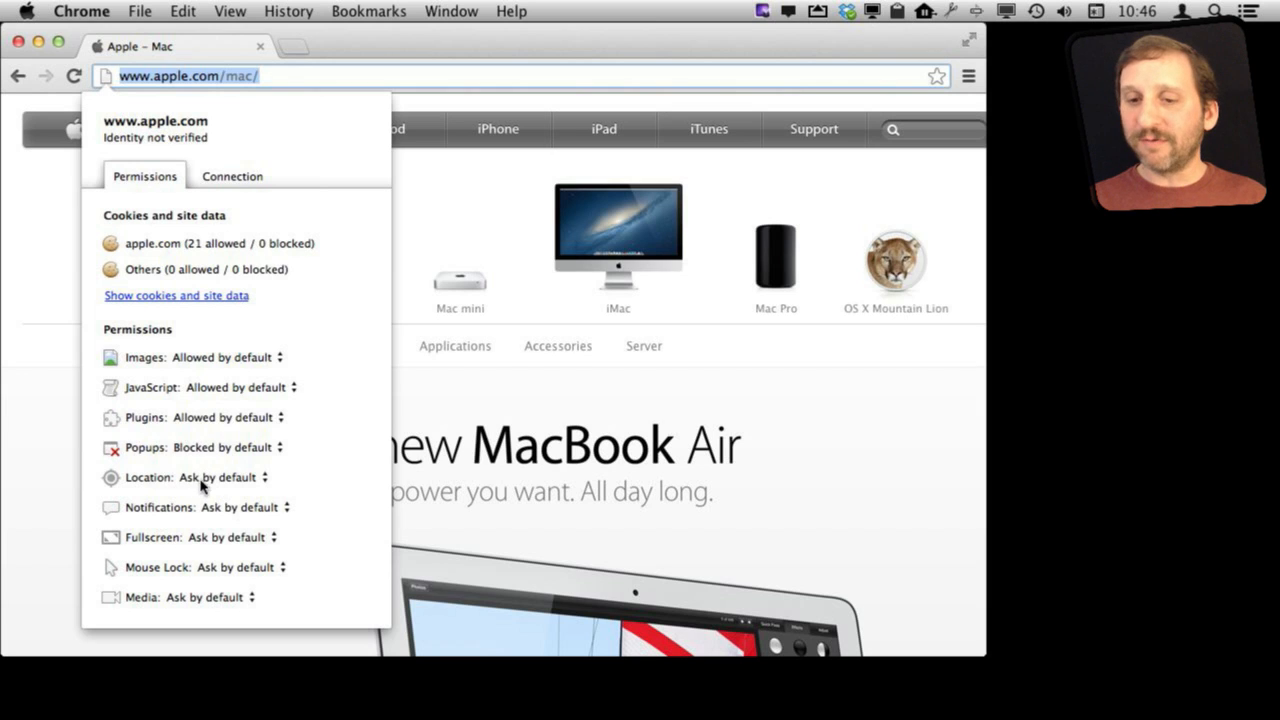
pyautogui.moveTo(184, 356)
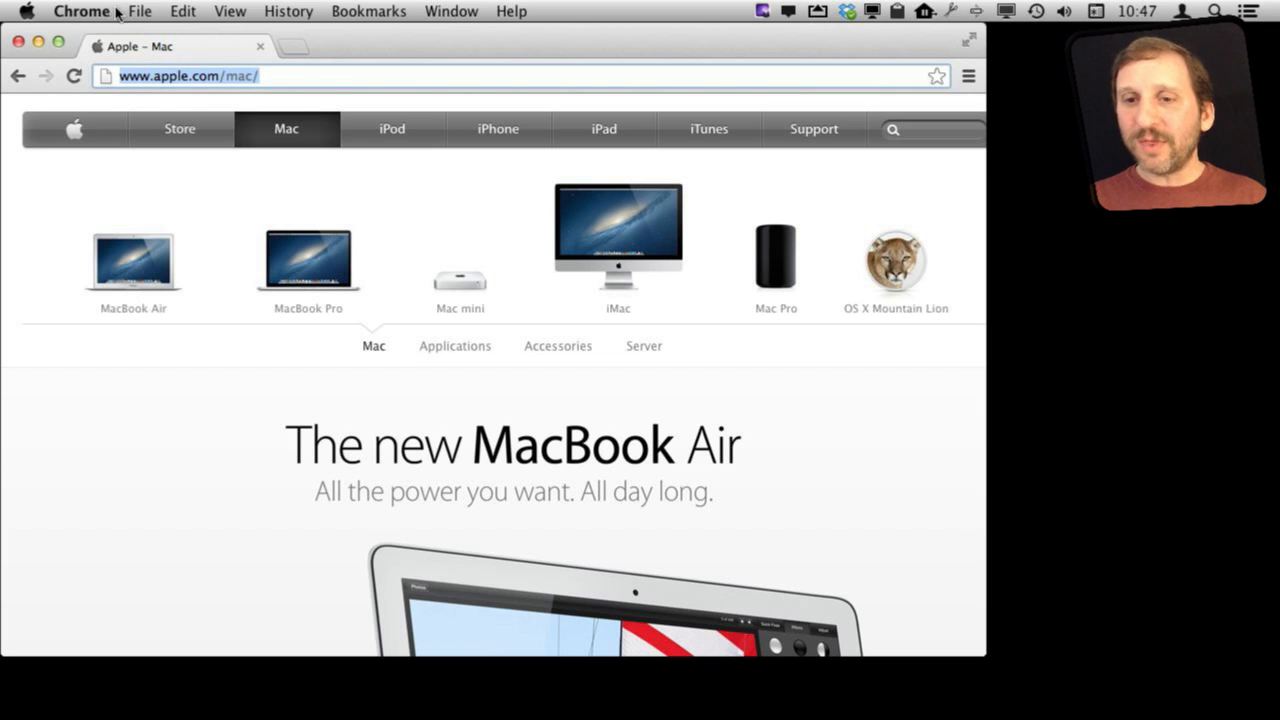
pyautogui.click(82, 12)
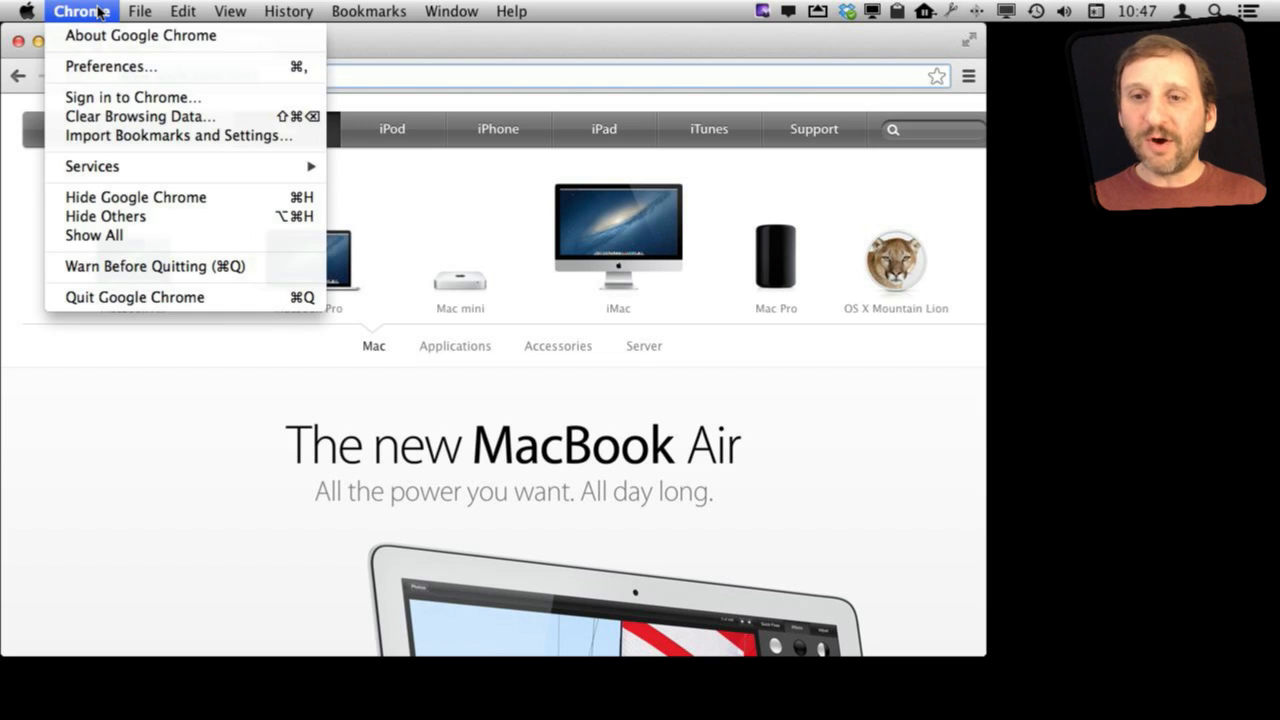
pyautogui.moveTo(118, 256)
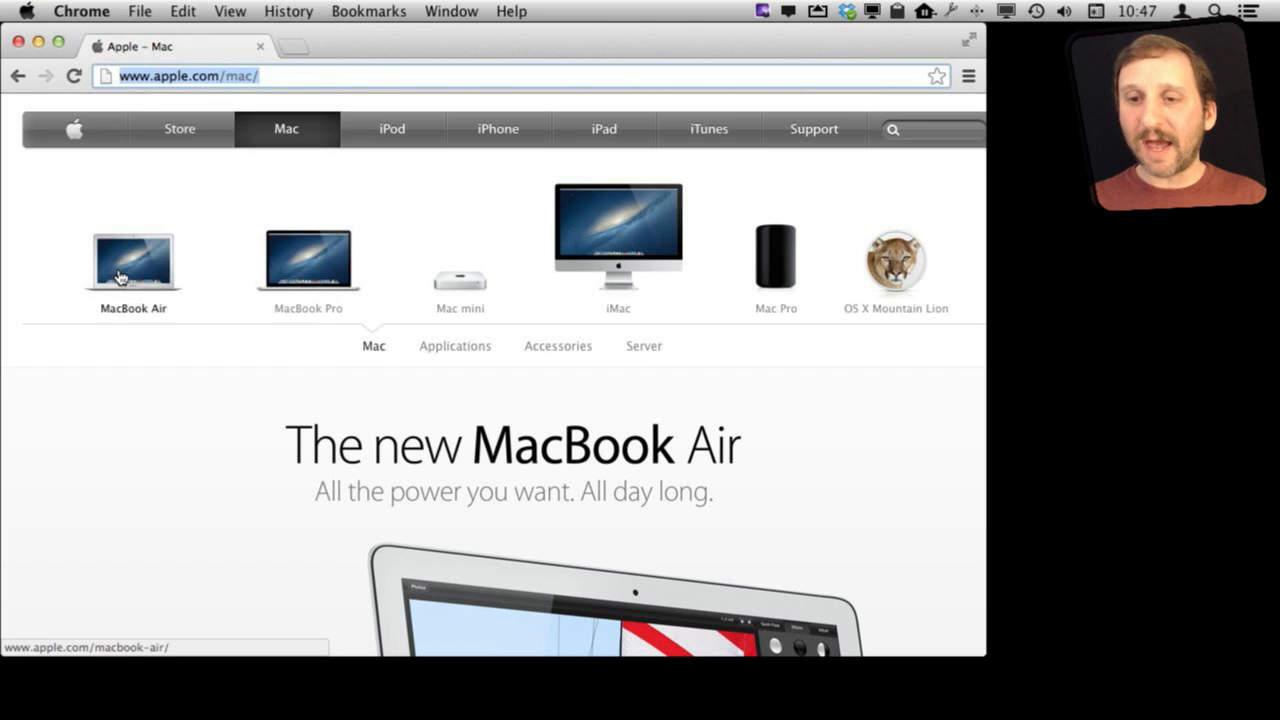
pyautogui.click(80, 12)
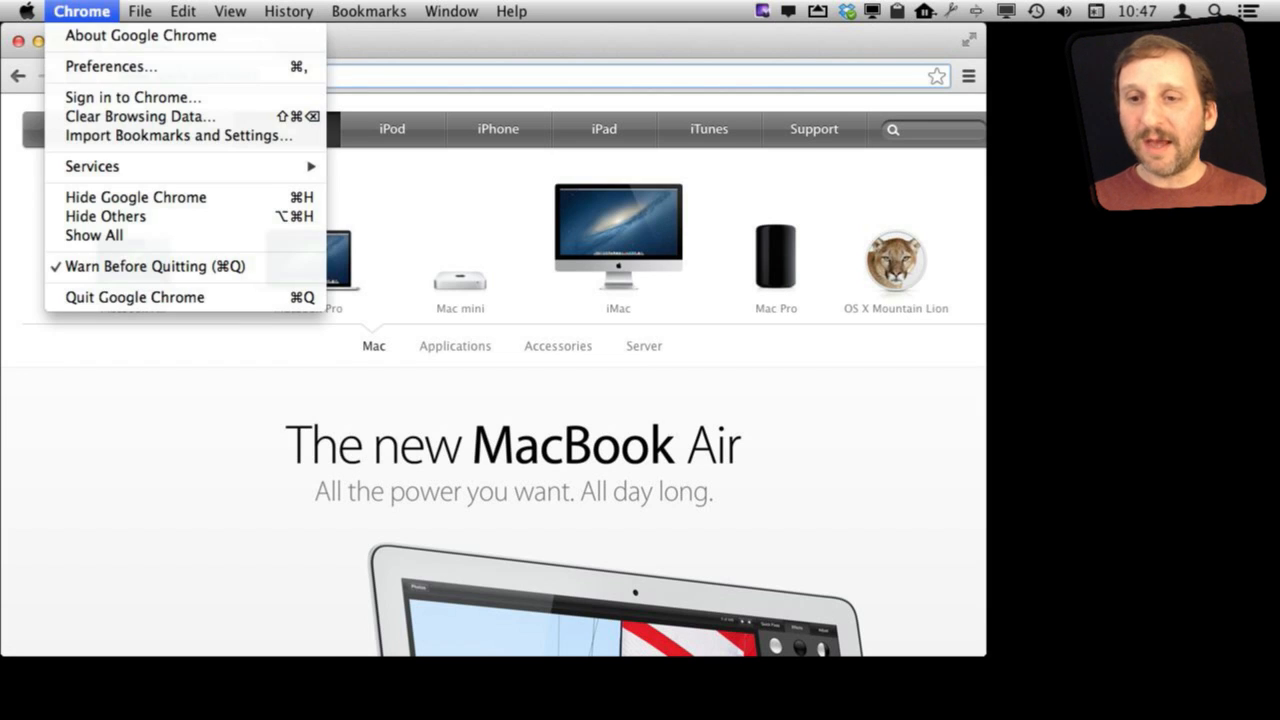
pyautogui.click(236, 324)
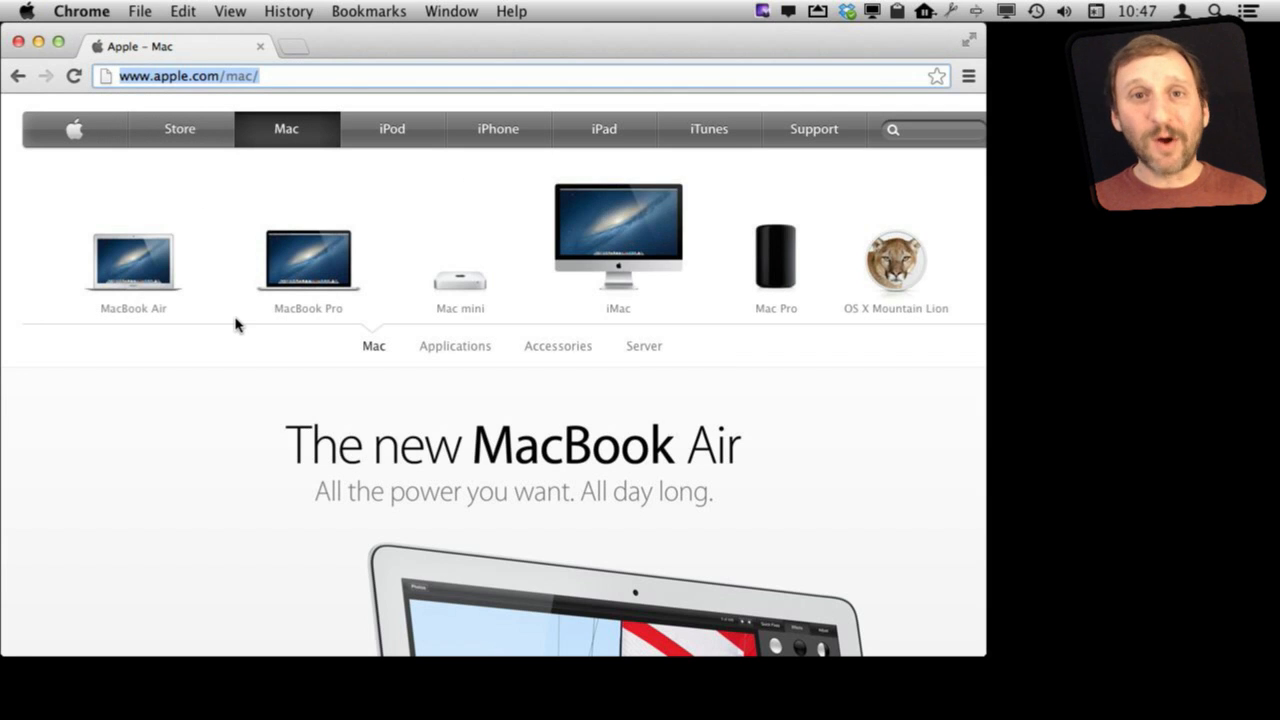
pyautogui.press('cmd+q')
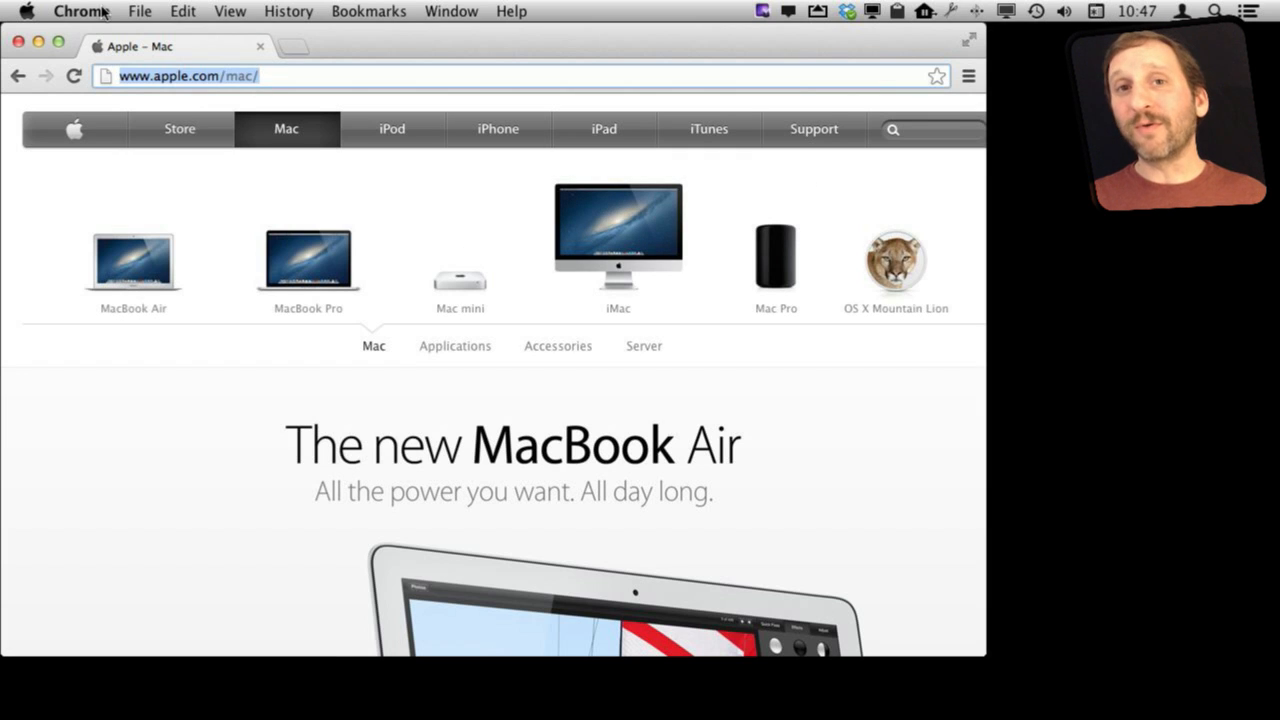
pyautogui.click(82, 12)
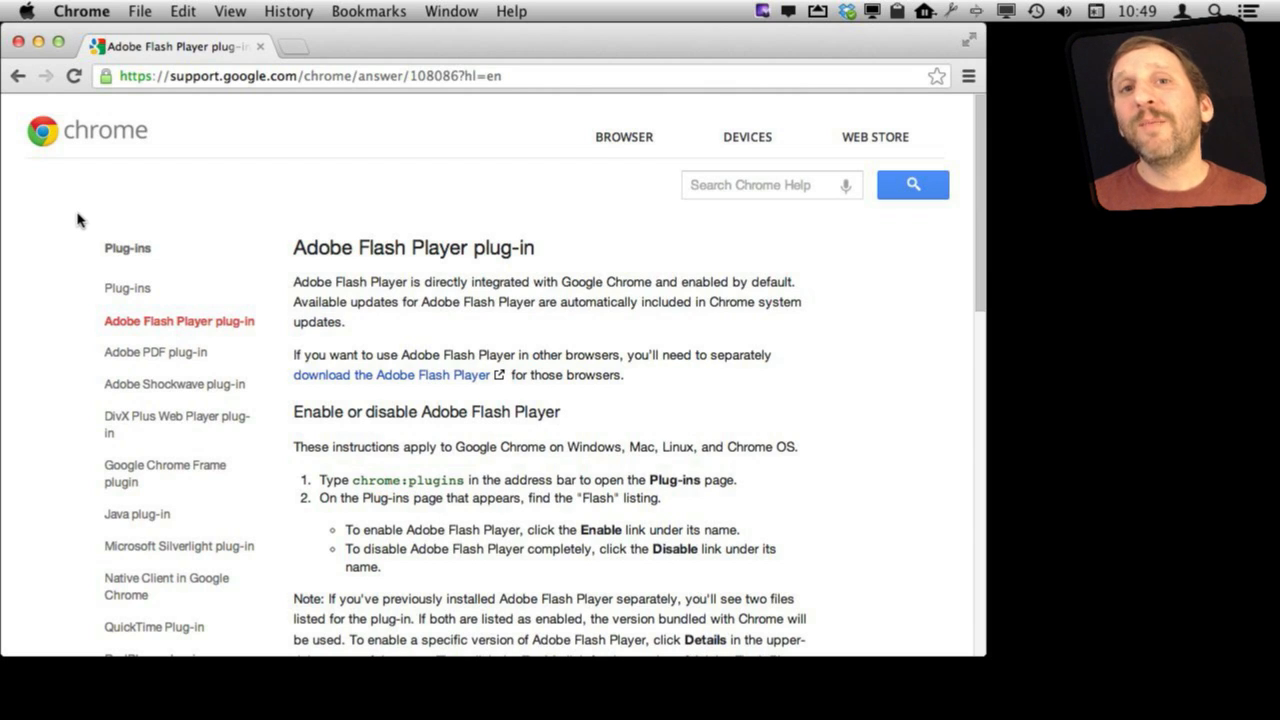
pyautogui.moveTo(82, 222)
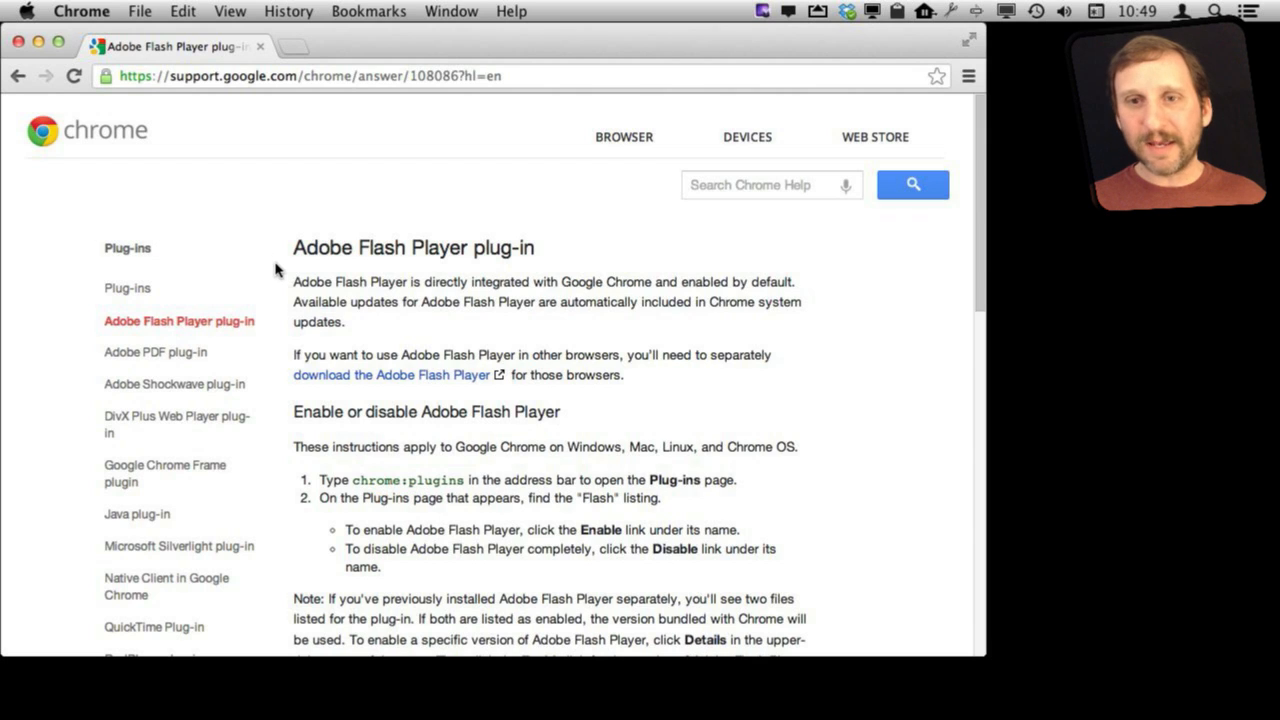
pyautogui.moveTo(200, 330)
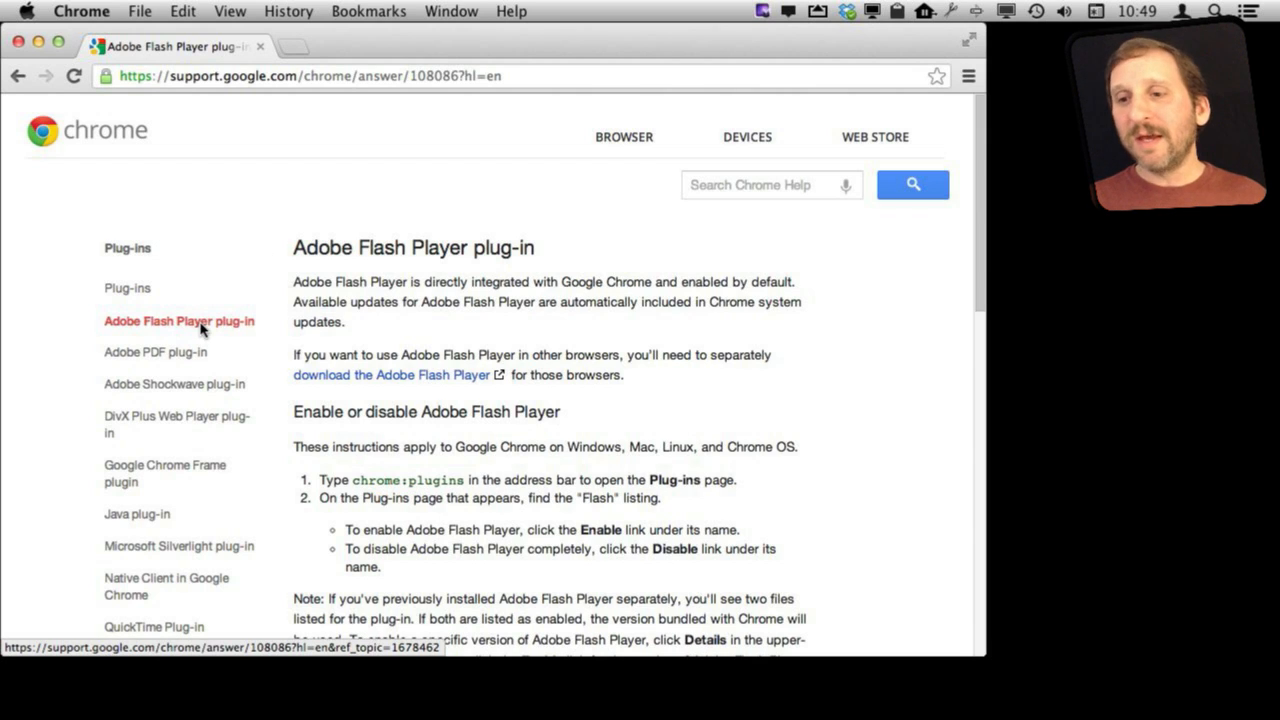
pyautogui.moveTo(364, 318)
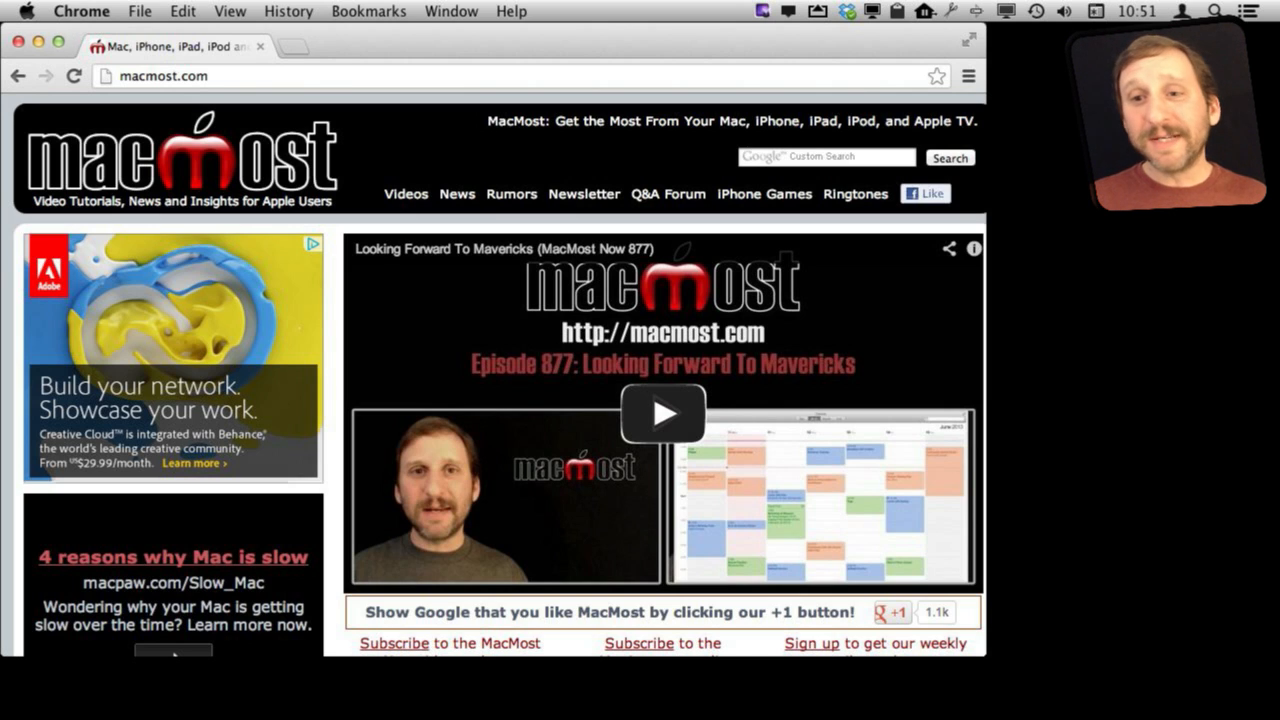
# Step: Open Chrome Preferences in a new Settings tab and scroll to the Users section
pyautogui.click(82, 12)
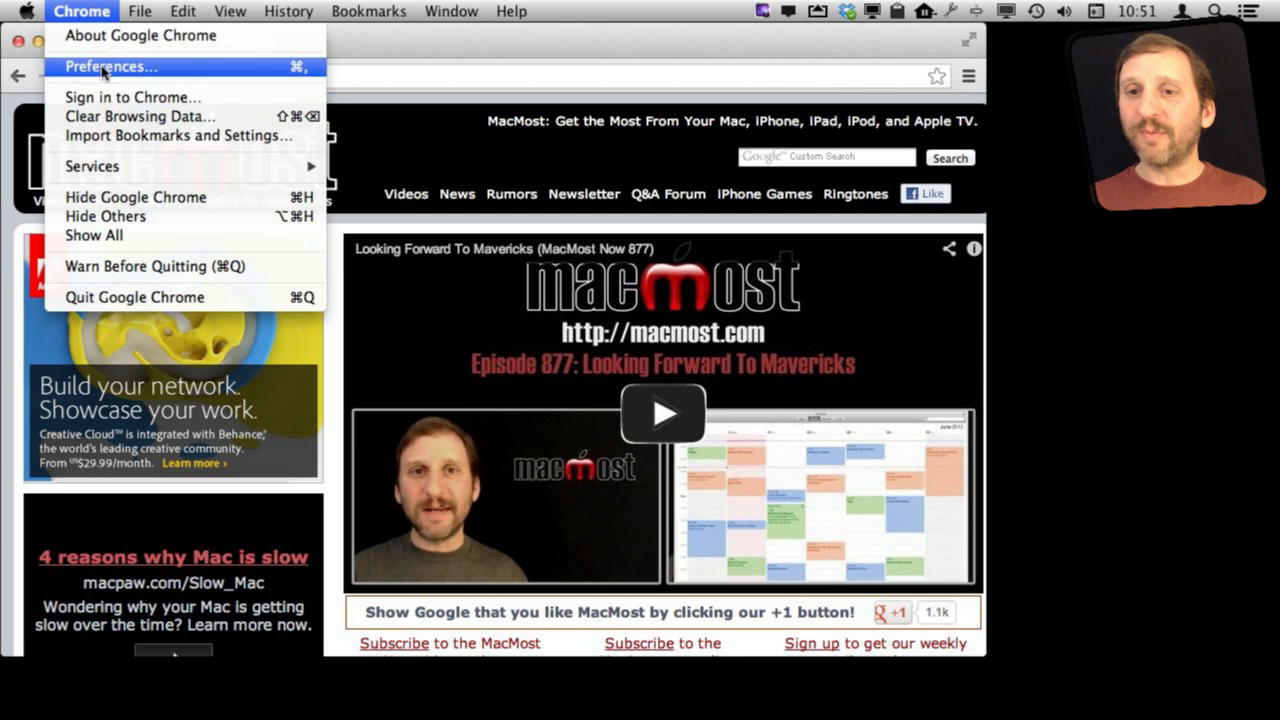
pyautogui.click(110, 66)
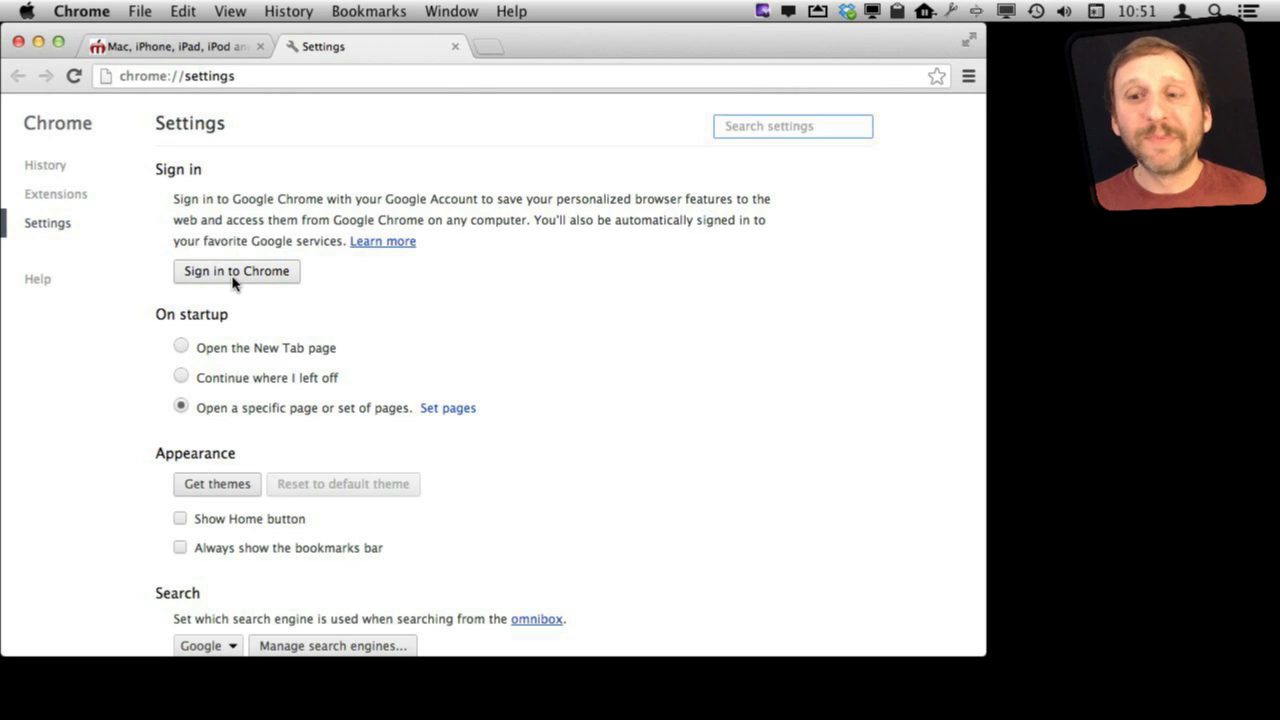
pyautogui.scroll(-3)
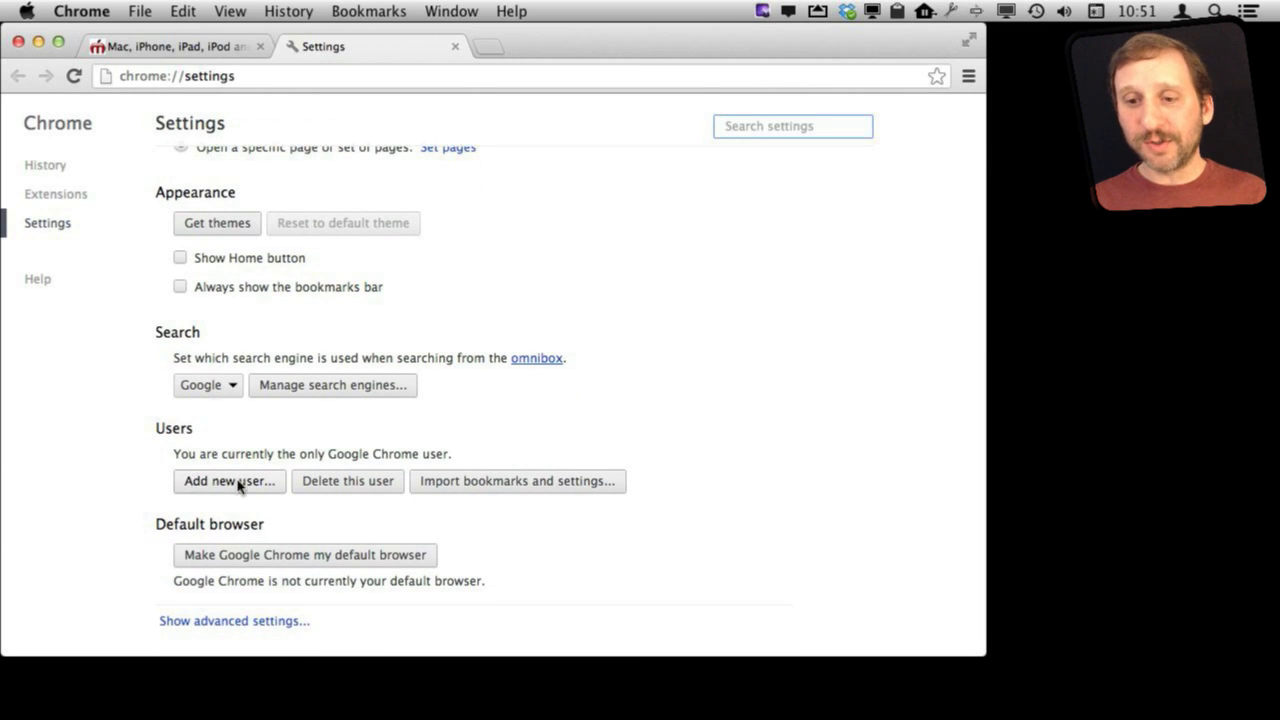
pyautogui.moveTo(304, 496)
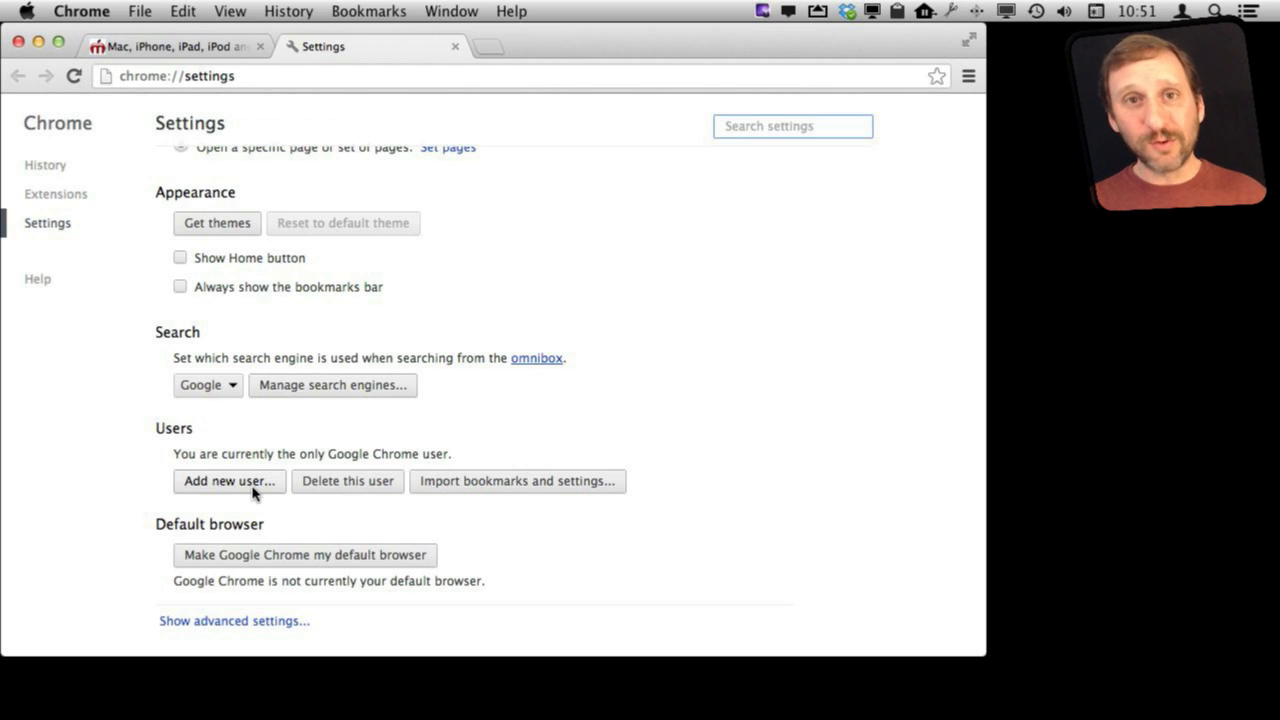
pyautogui.moveTo(238, 436)
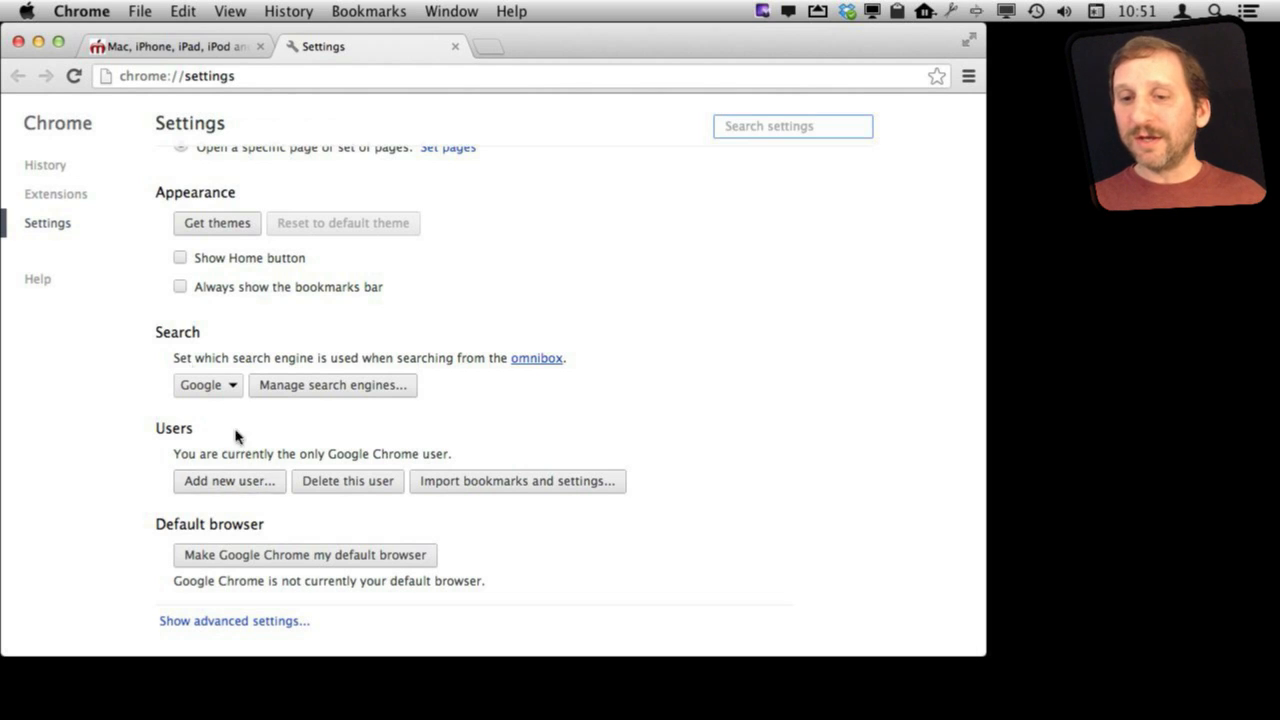
pyautogui.moveTo(268, 372)
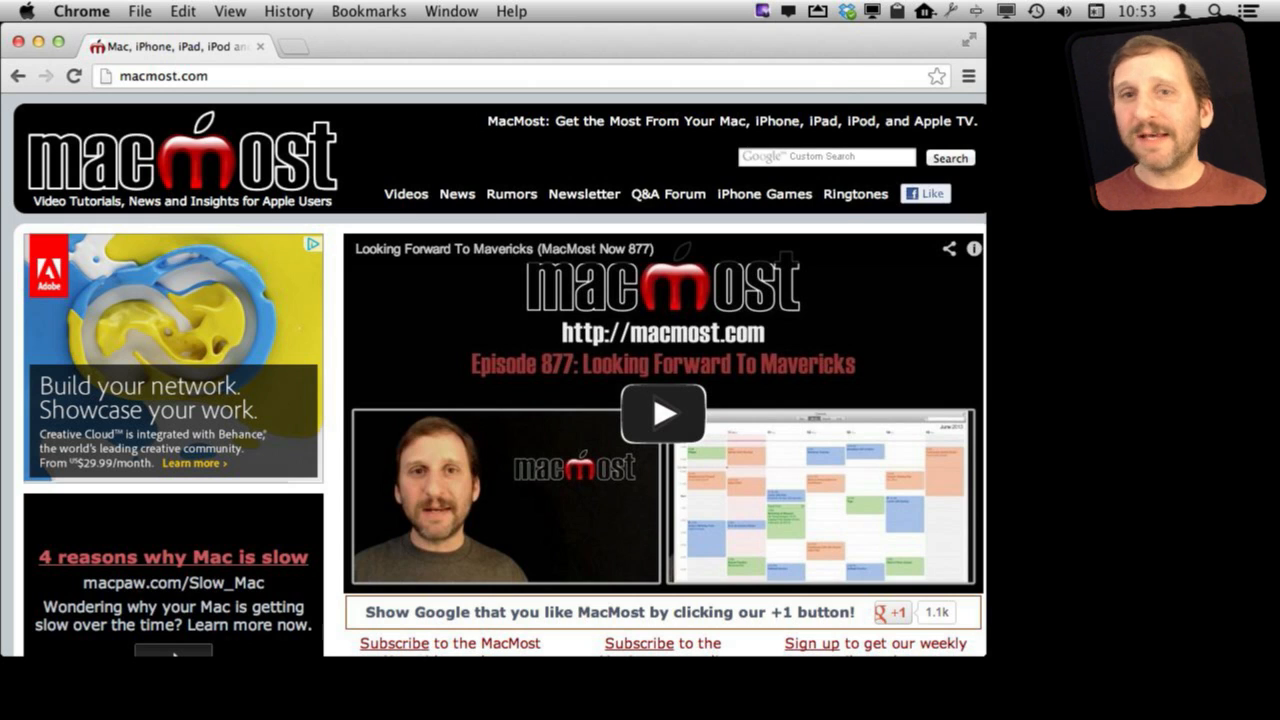
# Step: Open Task Manager from the Window menu and select the Shockwave plug-in process
pyautogui.click(452, 12)
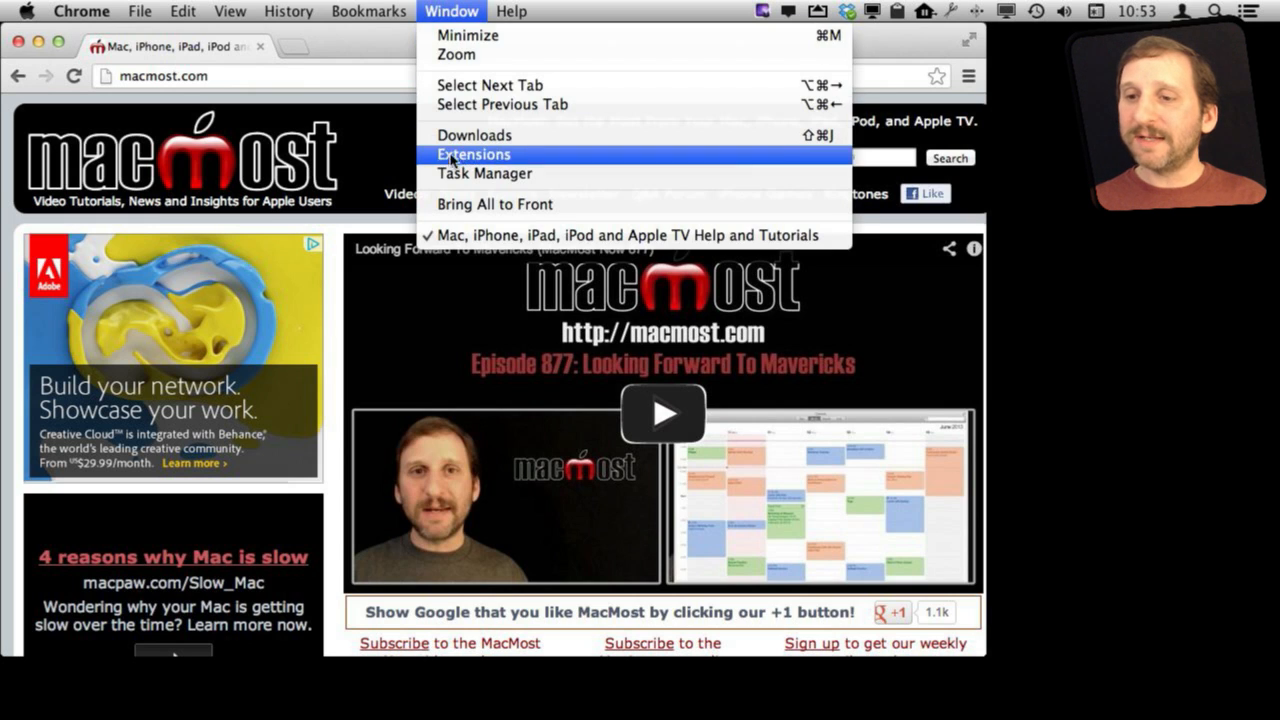
pyautogui.click(484, 172)
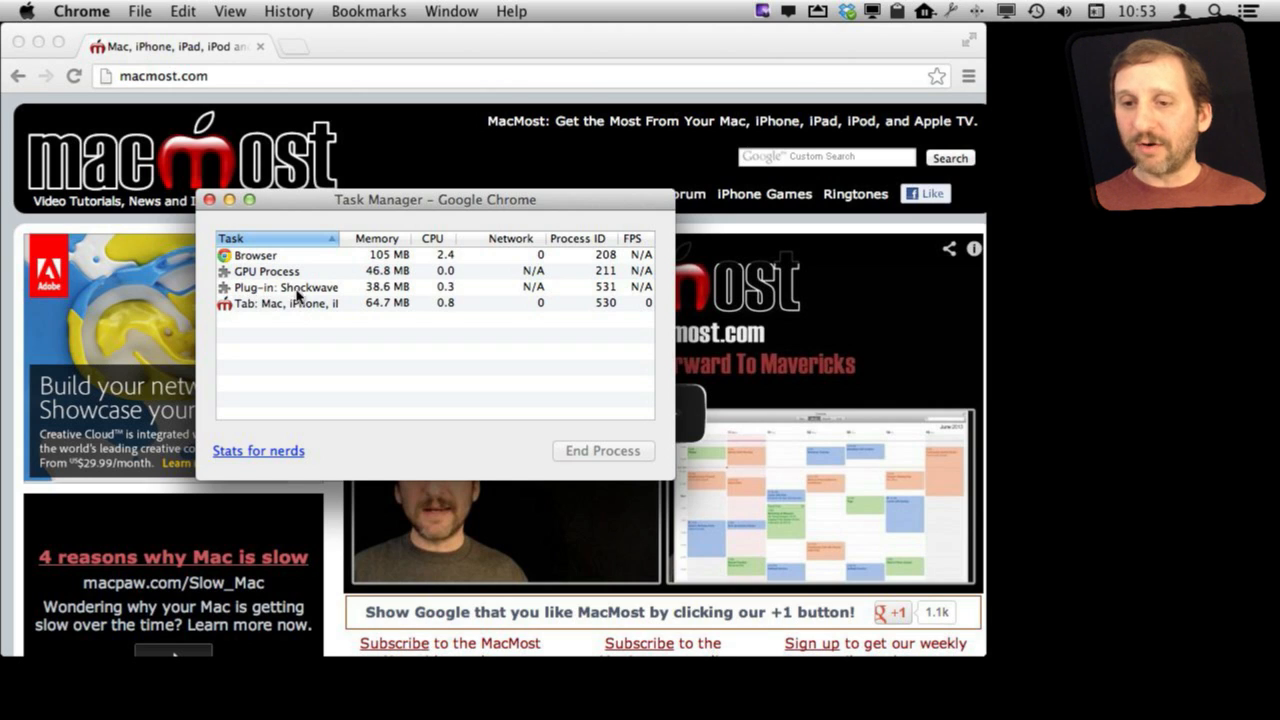
pyautogui.click(286, 288)
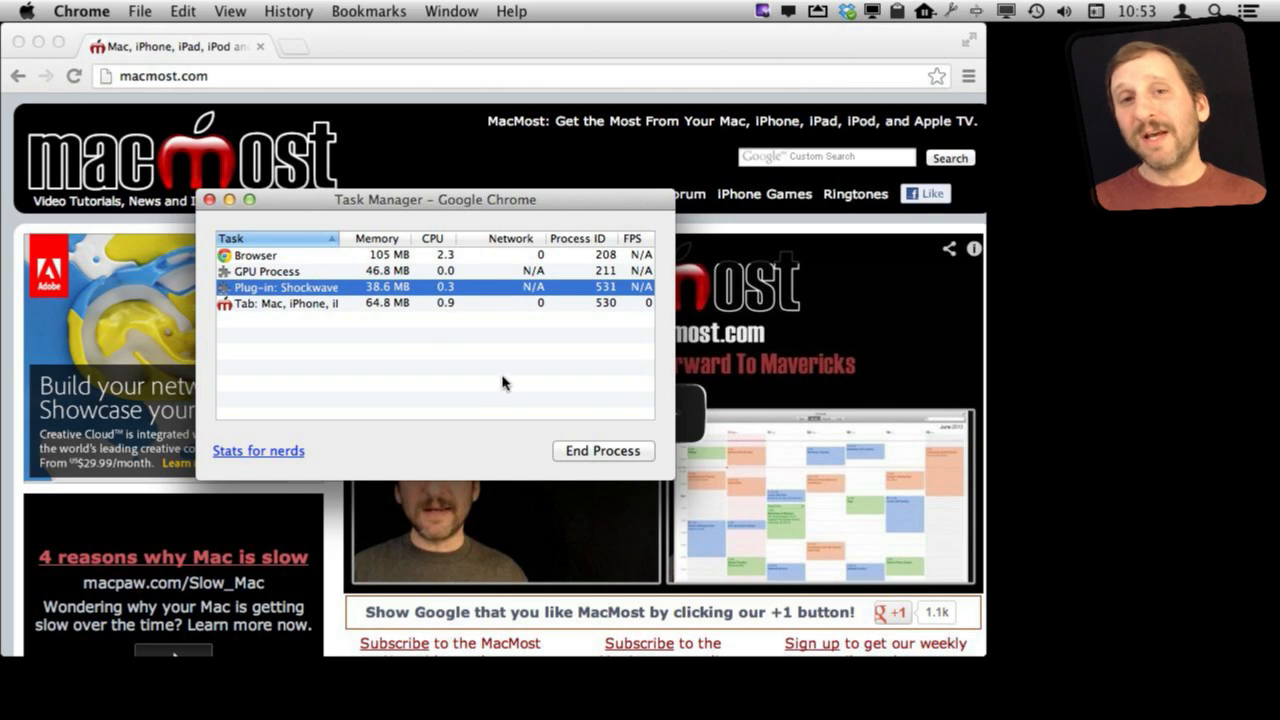
pyautogui.moveTo(420, 340)
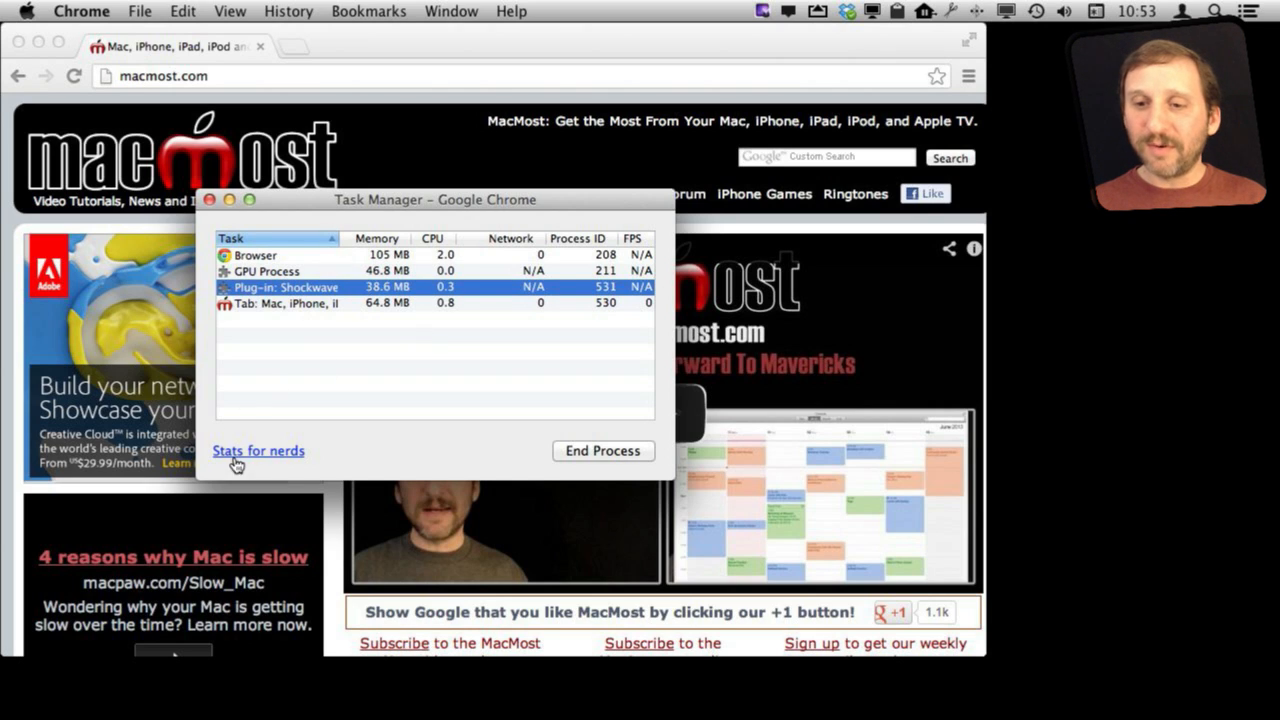
# Step: Open the About Memory page via the Stats for nerds link
pyautogui.click(258, 450)
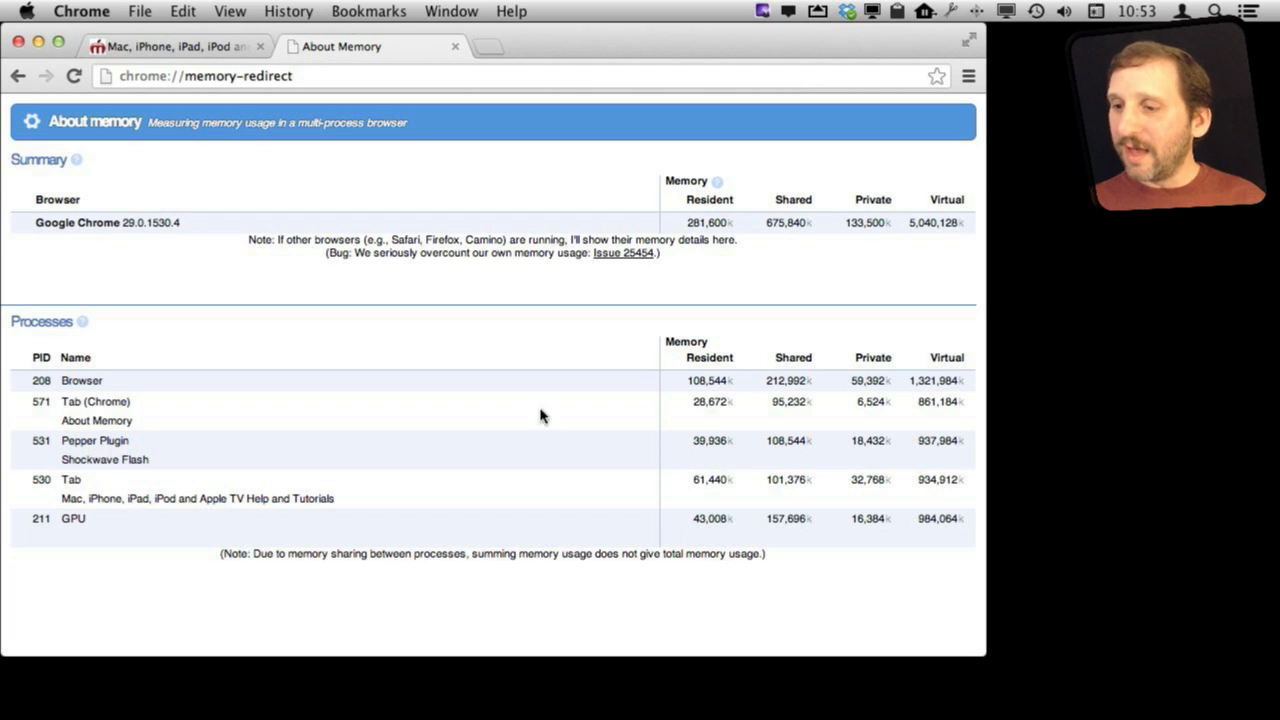
pyautogui.moveTo(704, 508)
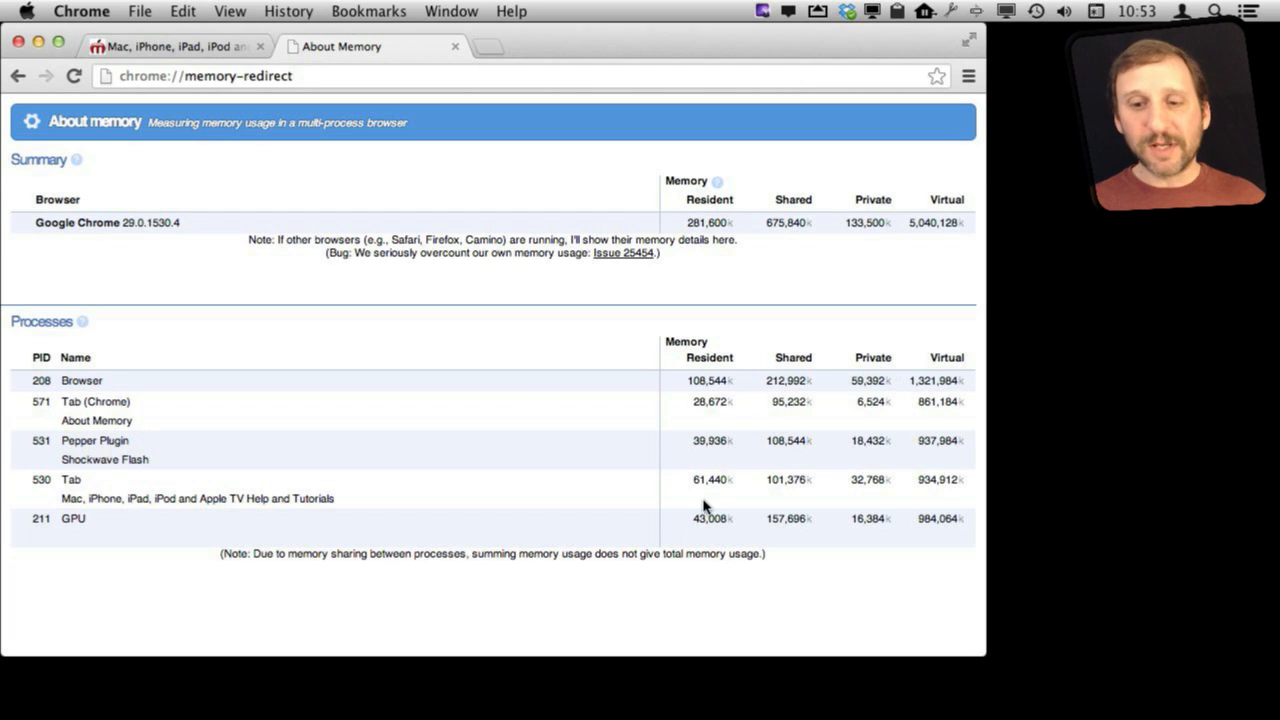